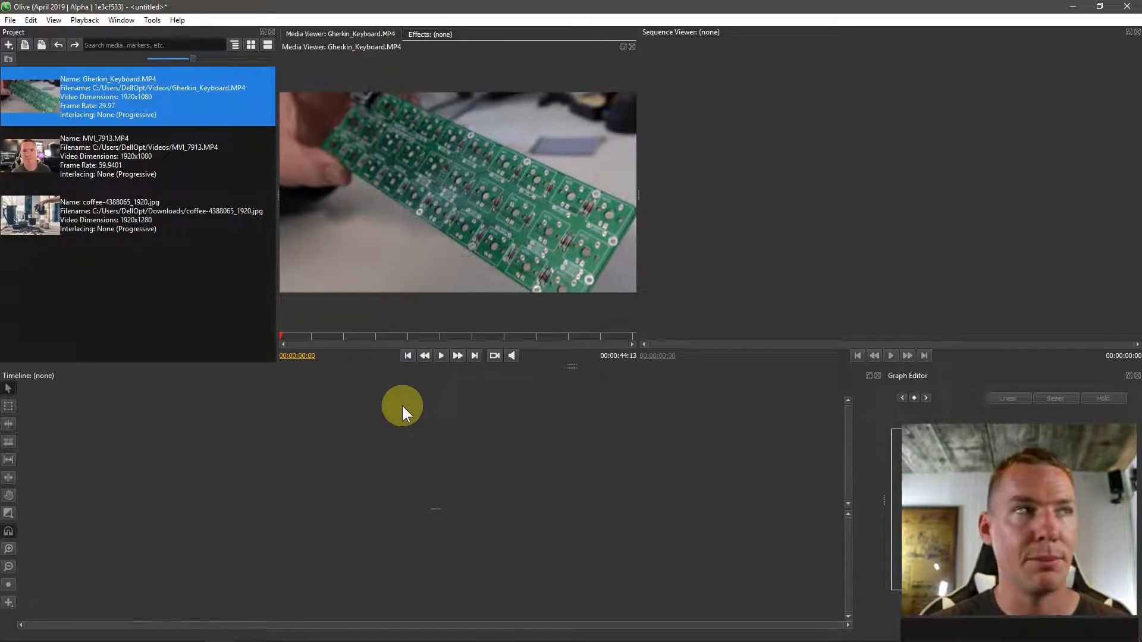
pyautogui.moveTo(393, 391)
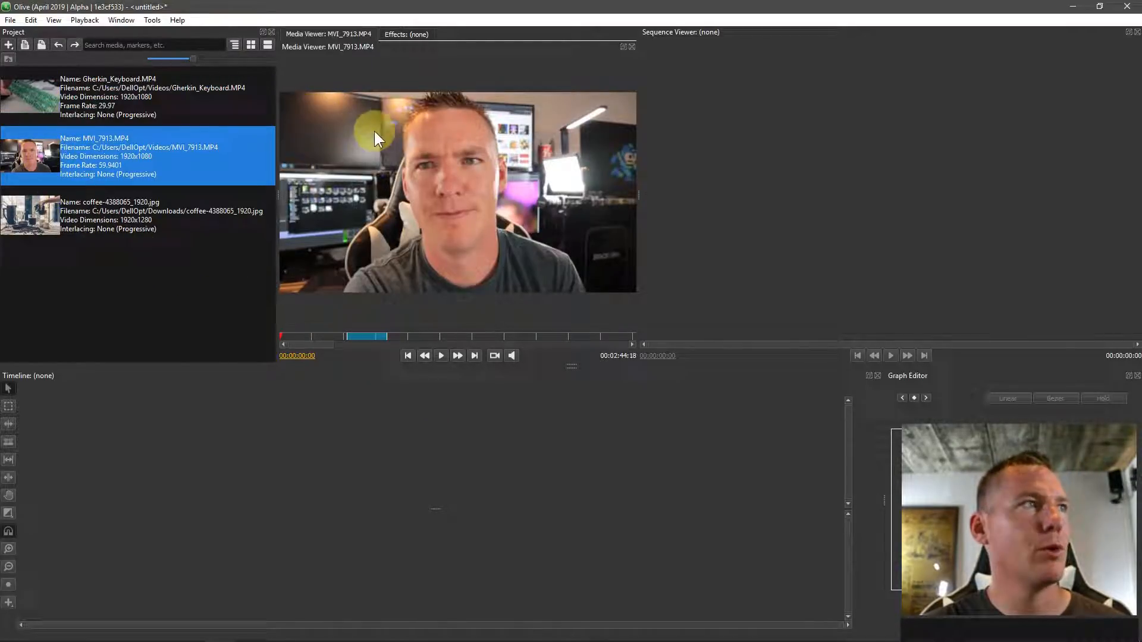
pyautogui.moveTo(647, 309)
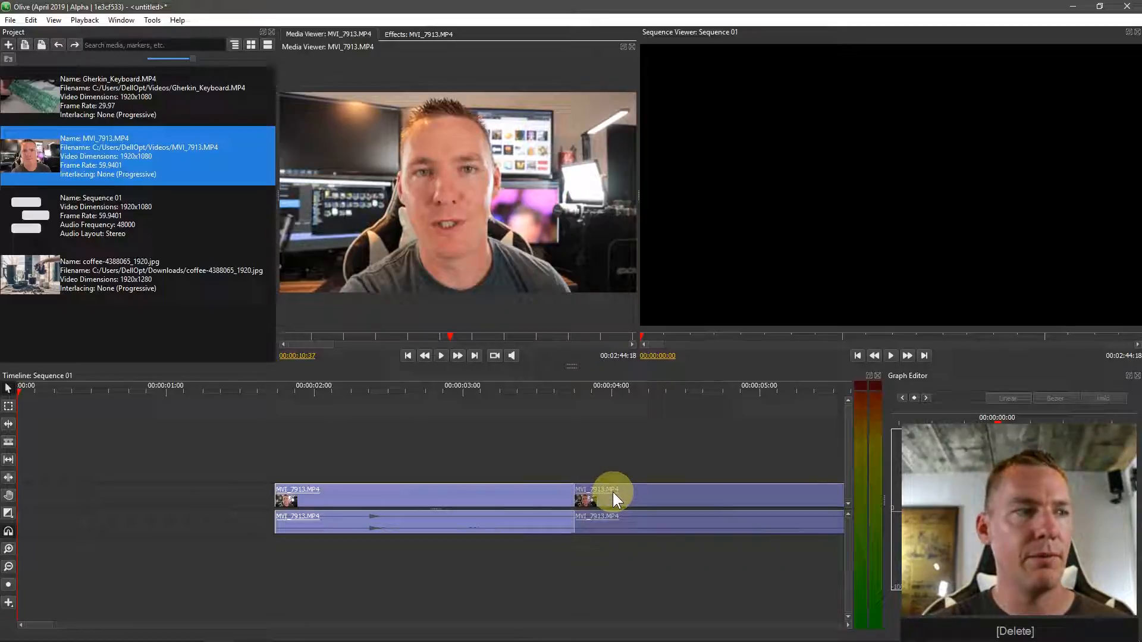
# Delete the MVI_7913 clip pieces so Sequence 01's timeline is empty again
pyautogui.press('Delete')
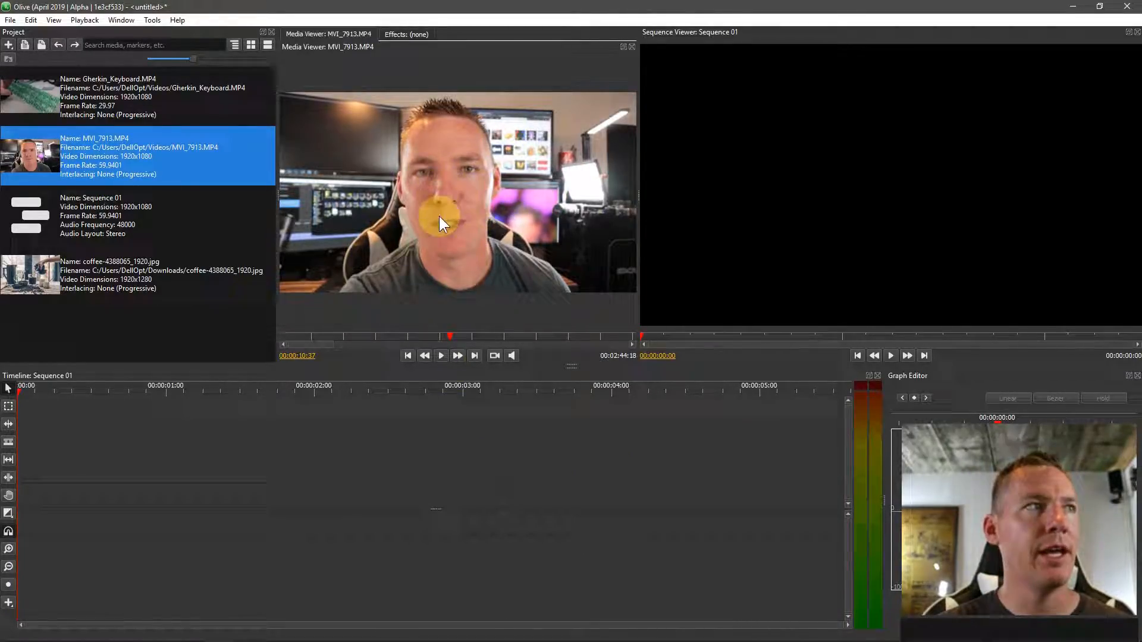
# Mark the out point at 00:00:14:43 on MVI_7913 in the Media Viewer for the trimmed portion
pyautogui.click(622, 46)
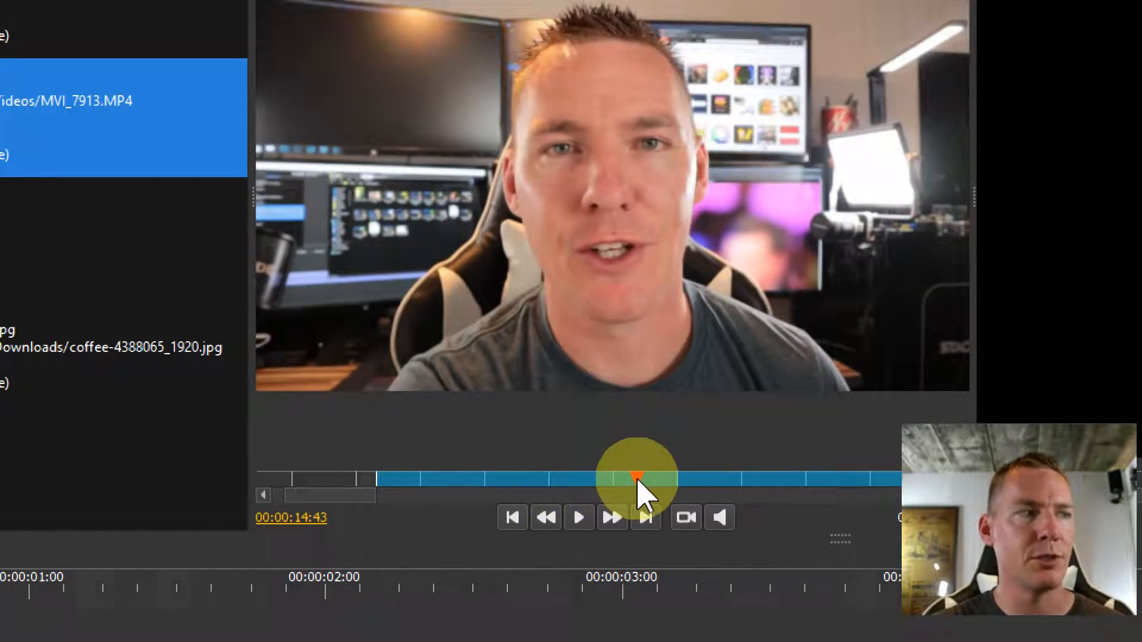
pyautogui.rightClick(637, 479)
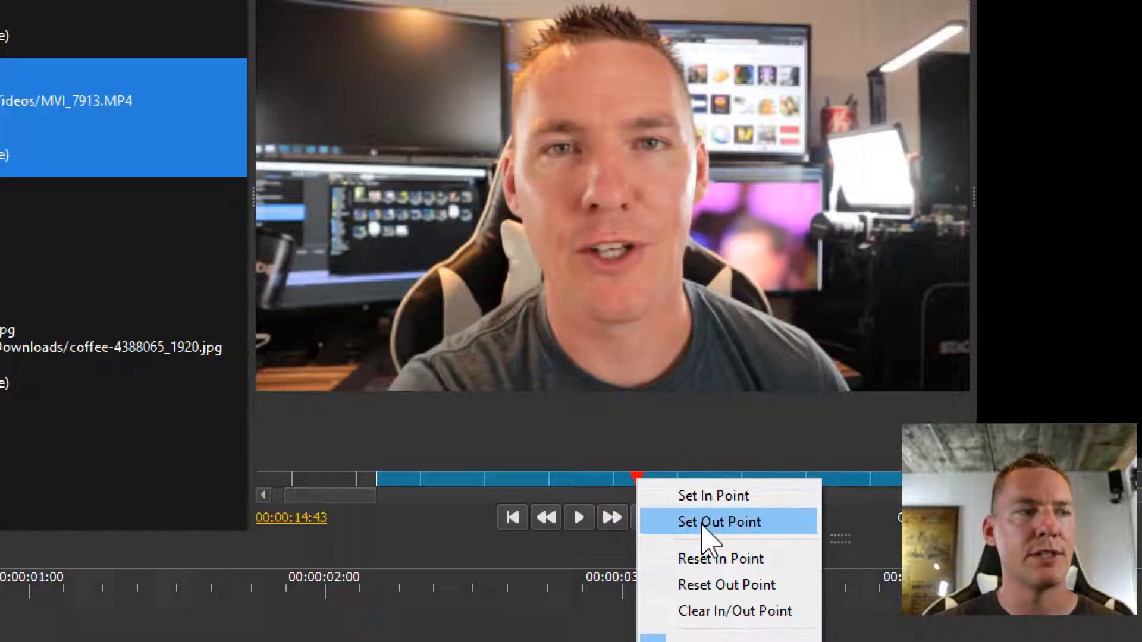
pyautogui.click(719, 521)
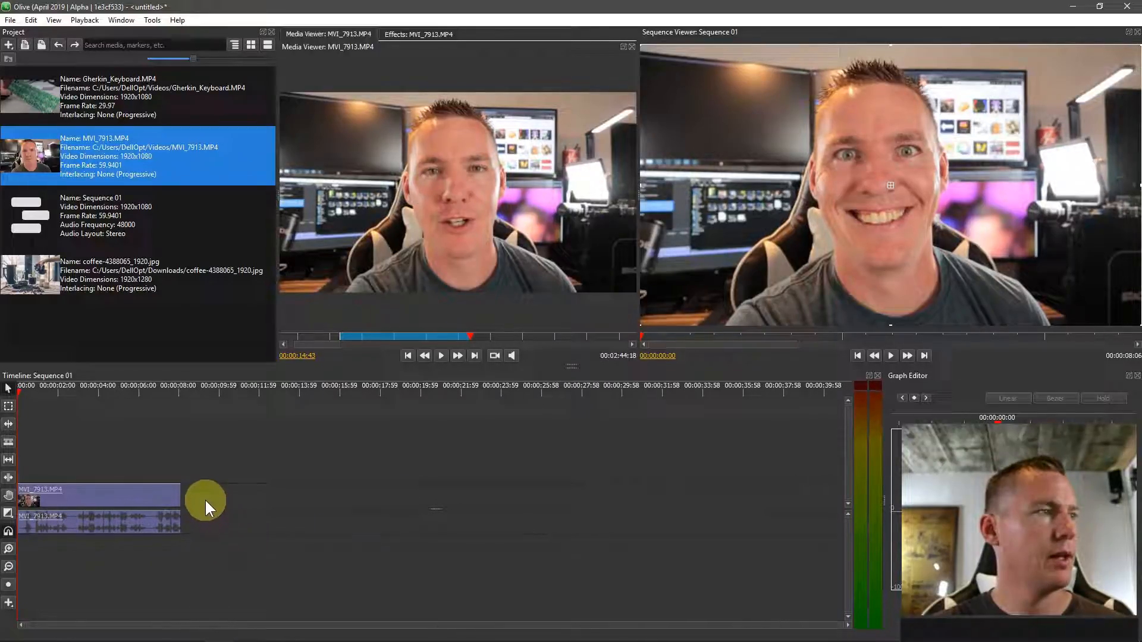
pyautogui.moveTo(261, 323)
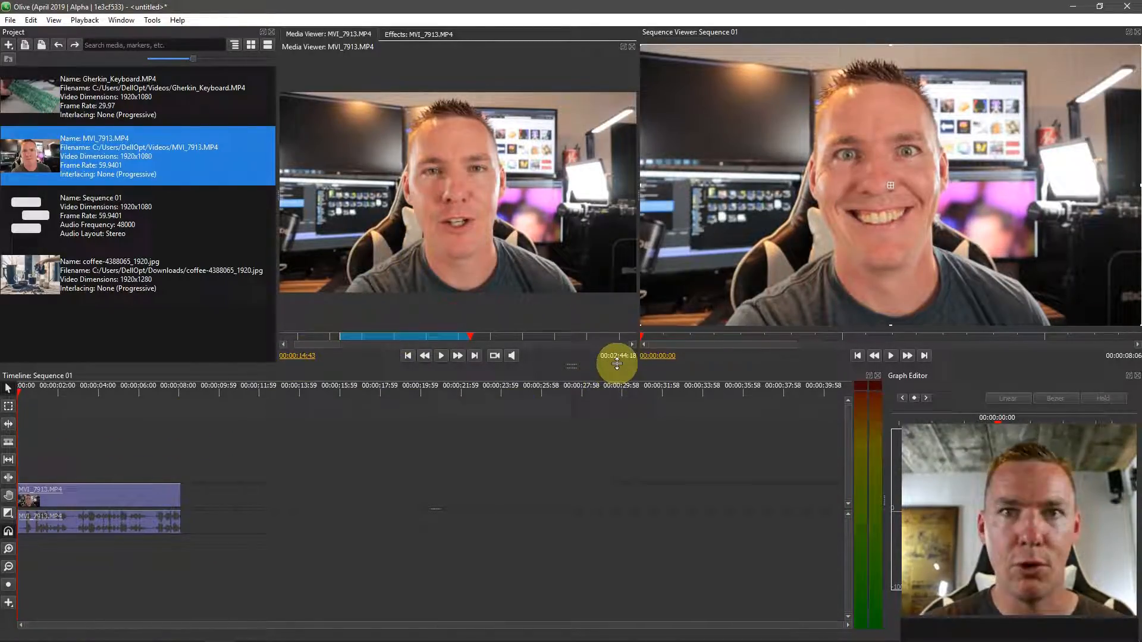
# Clear the in and out points on the MVI_7913 source clip via the ruler menu
pyautogui.click(85, 390)
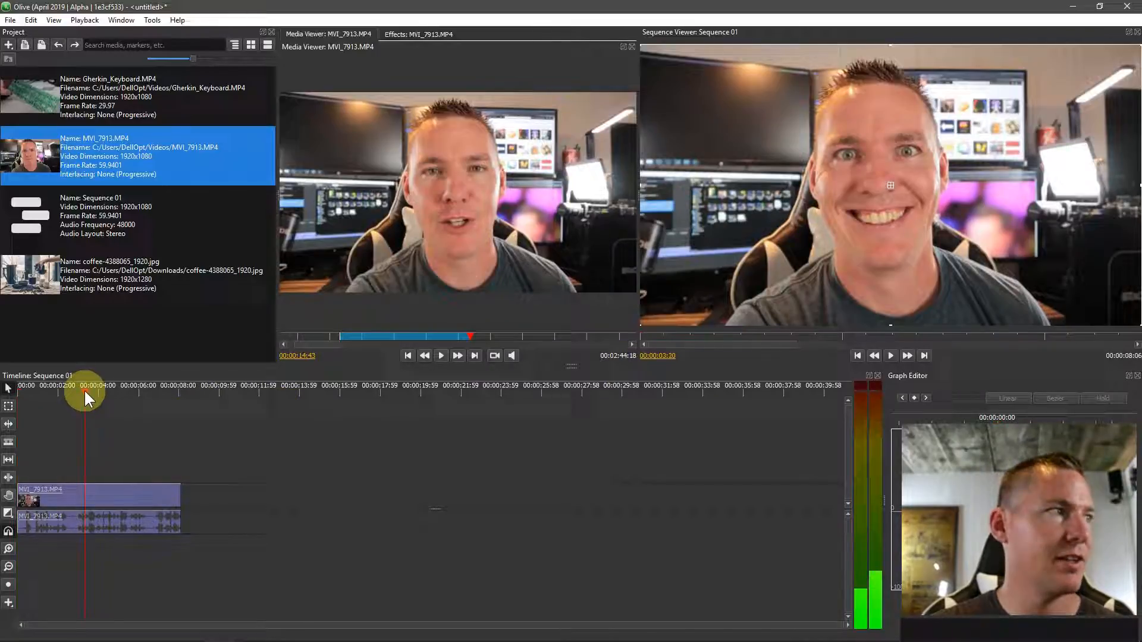
pyautogui.click(470, 337)
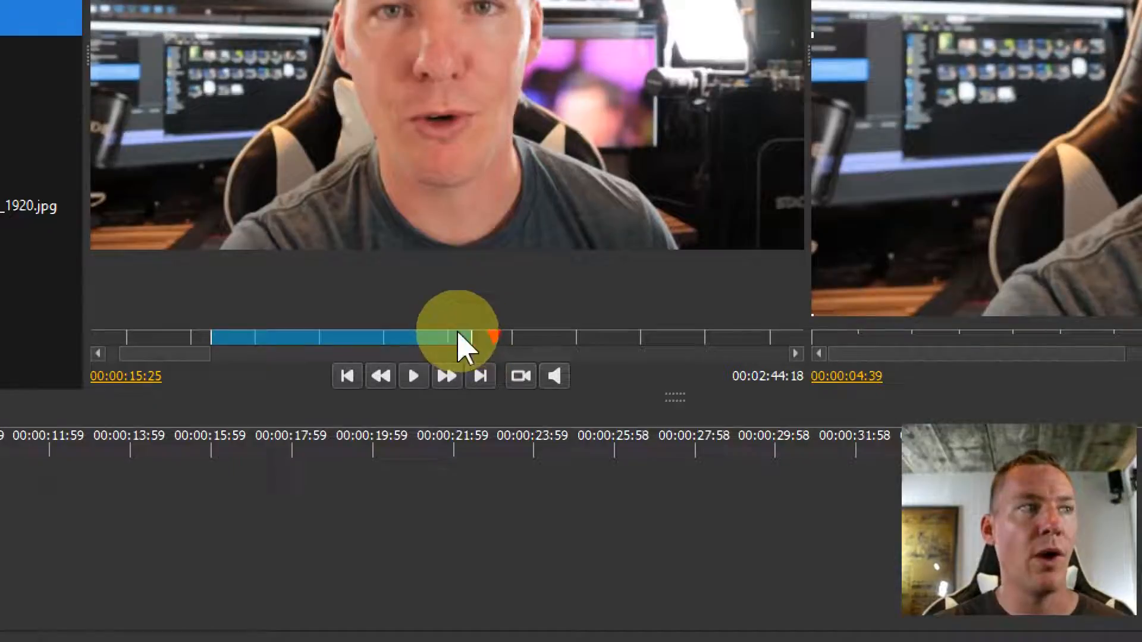
pyautogui.rightClick(466, 335)
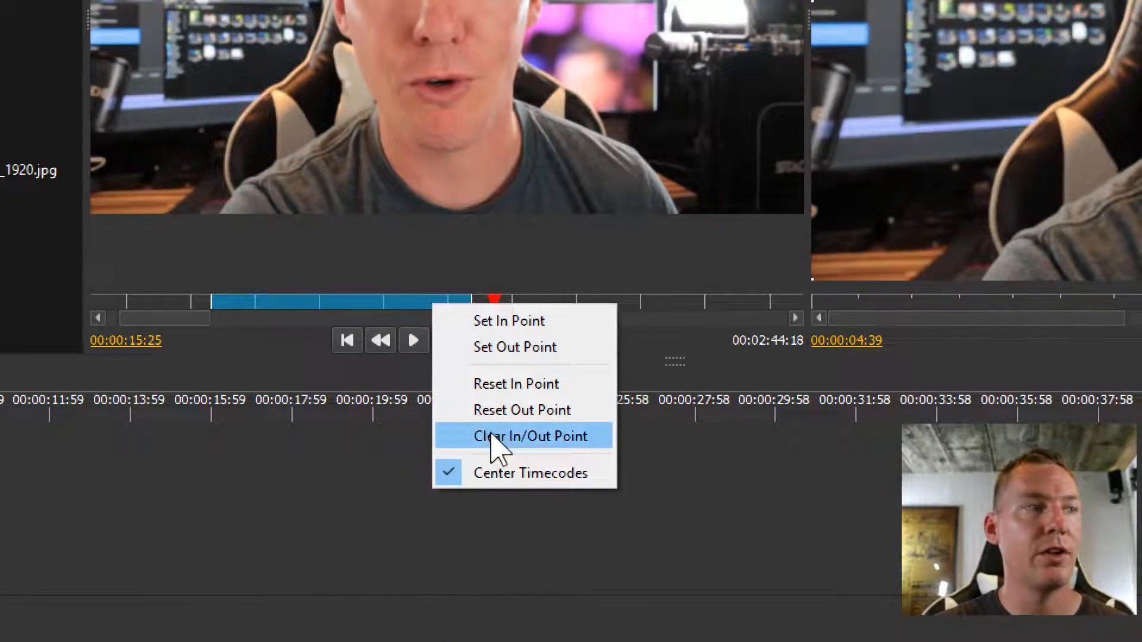
pyautogui.click(530, 435)
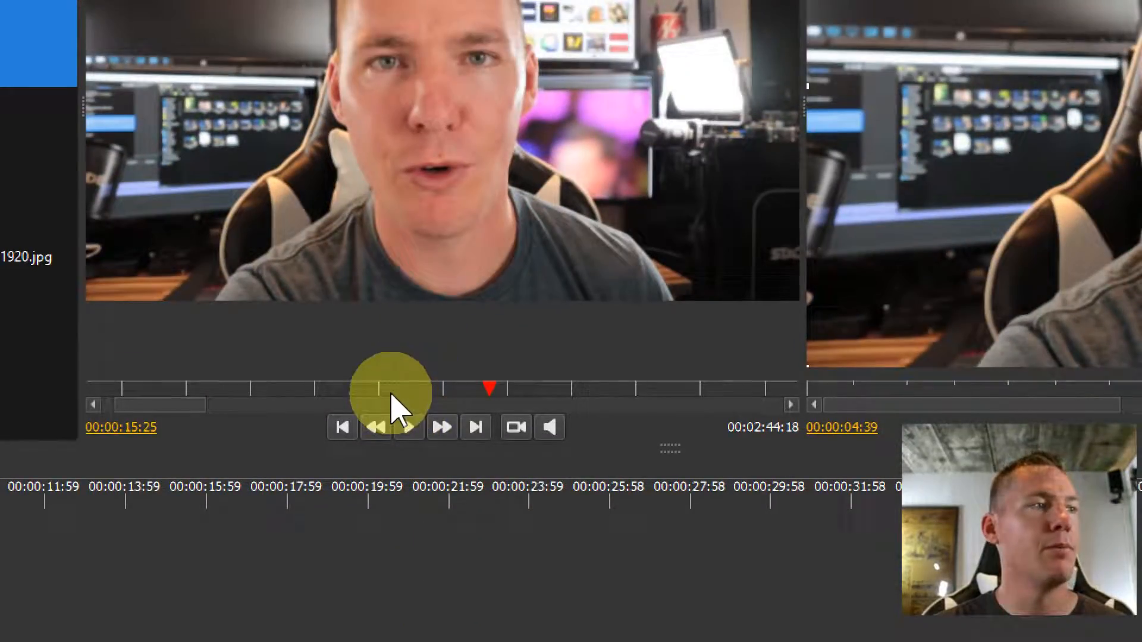
pyautogui.click(408, 427)
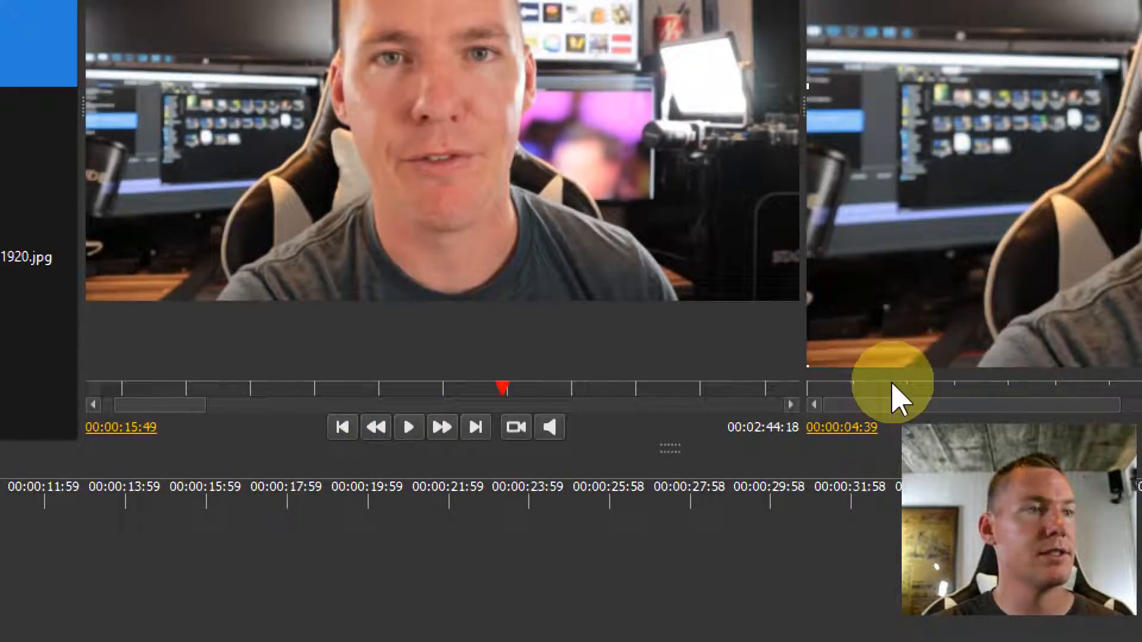
pyautogui.click(408, 427)
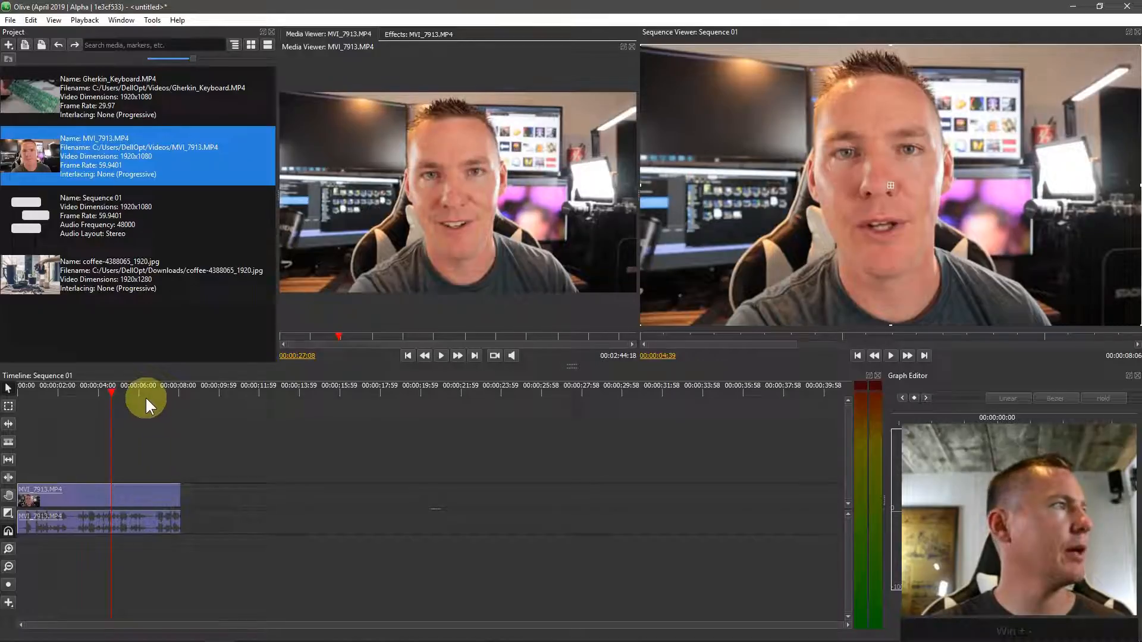
# Show MVI_7913's effect properties with Volume under Audio Effects set toward 3.0 dB
pyautogui.click(86, 394)
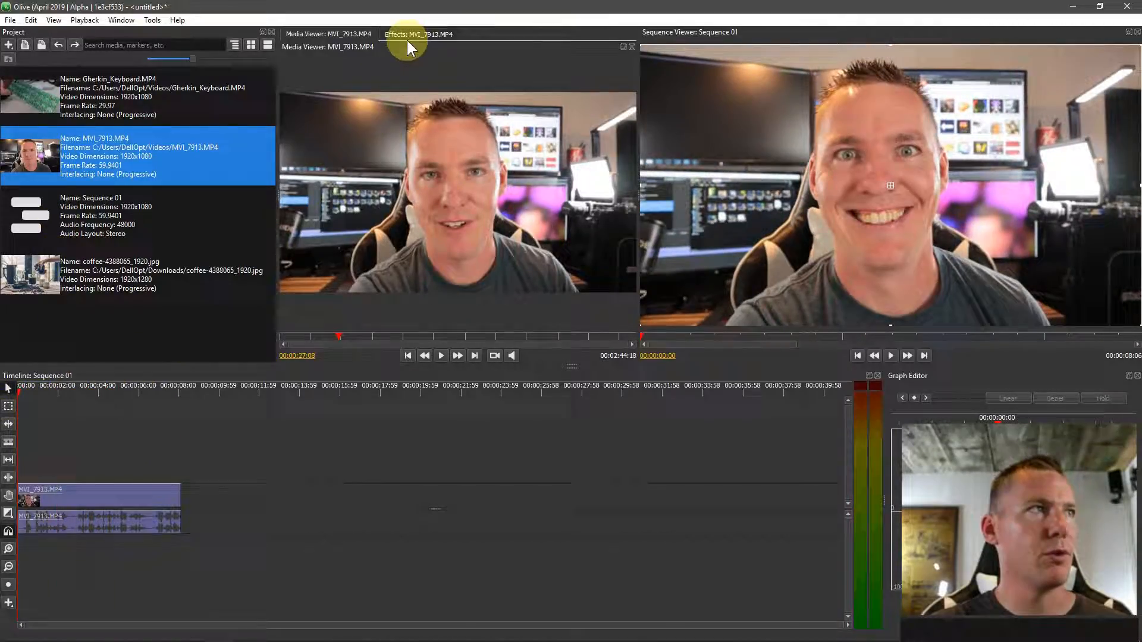
pyautogui.click(419, 34)
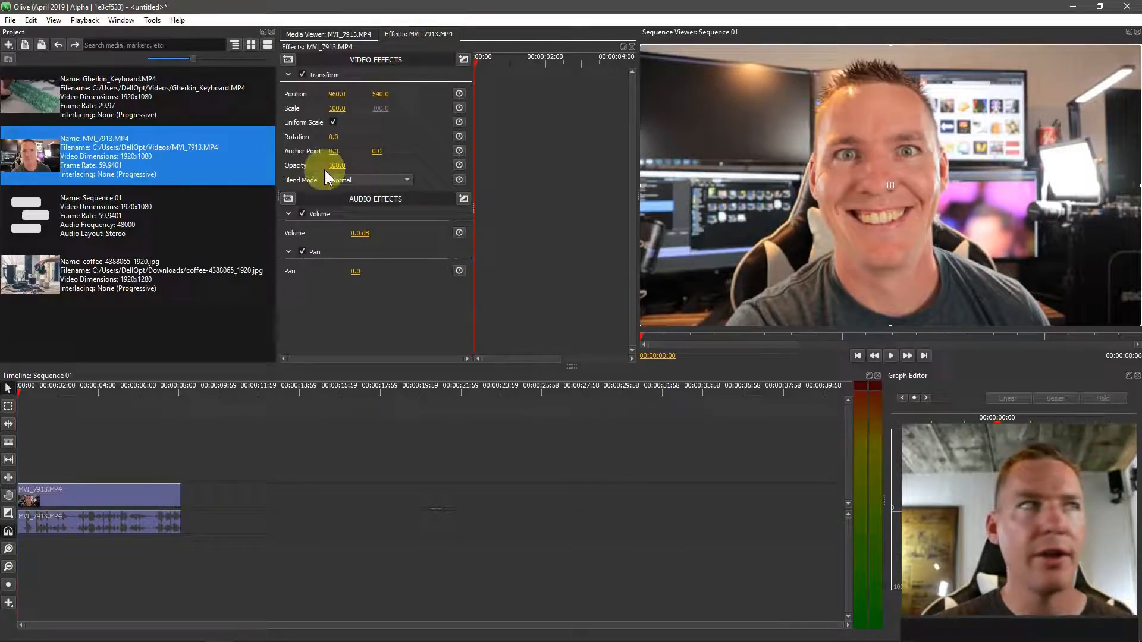
pyautogui.moveTo(336, 212)
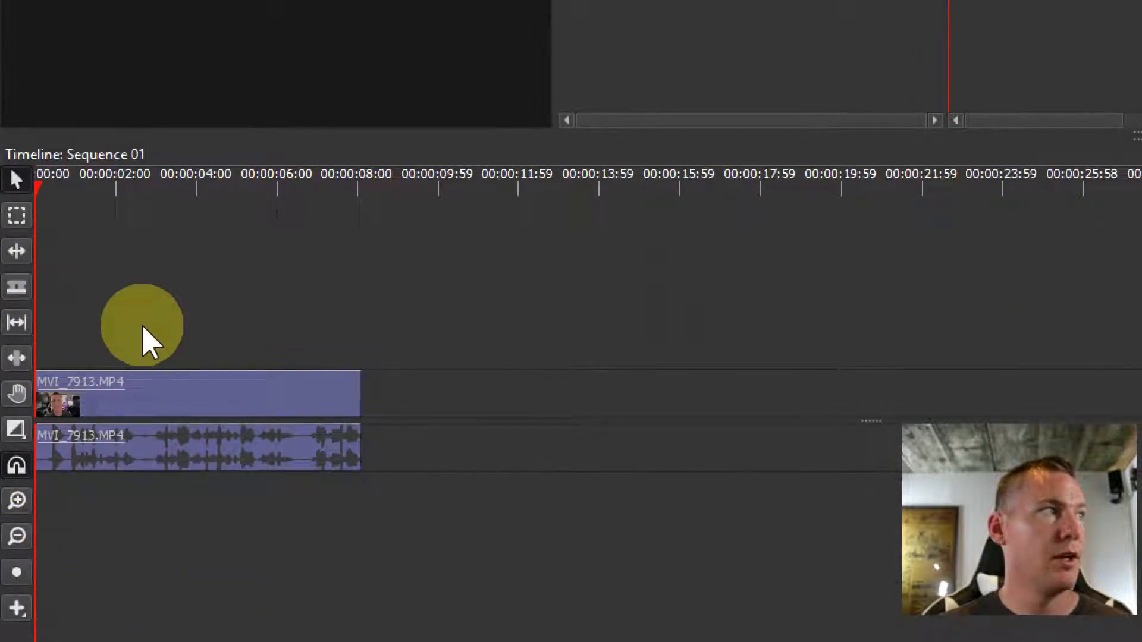
pyautogui.click(73, 185)
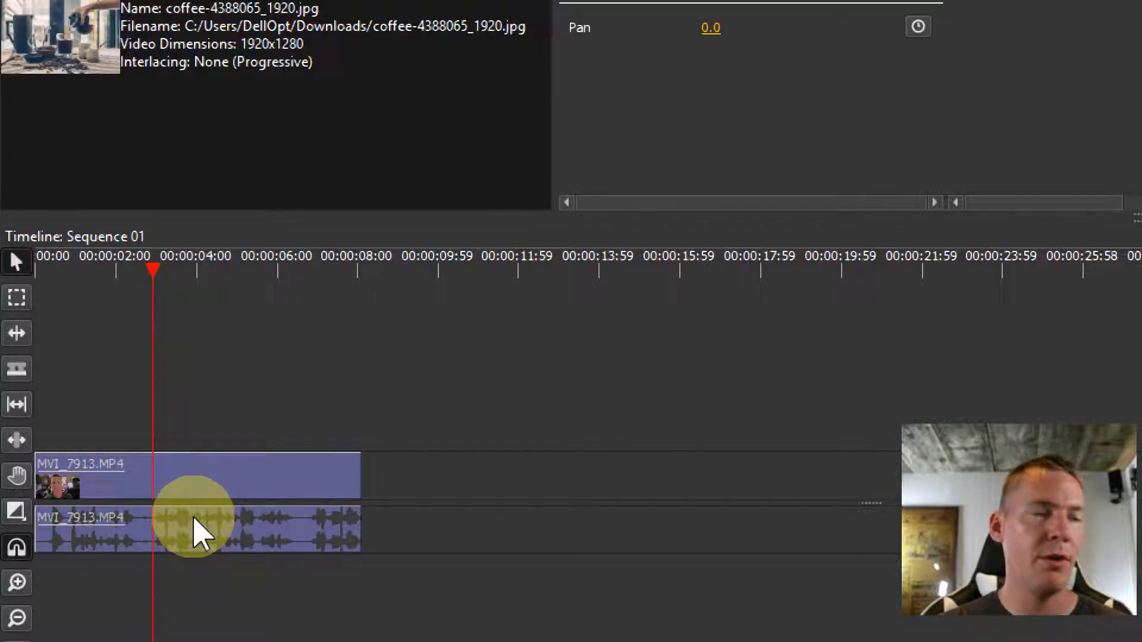
pyautogui.moveTo(153, 404)
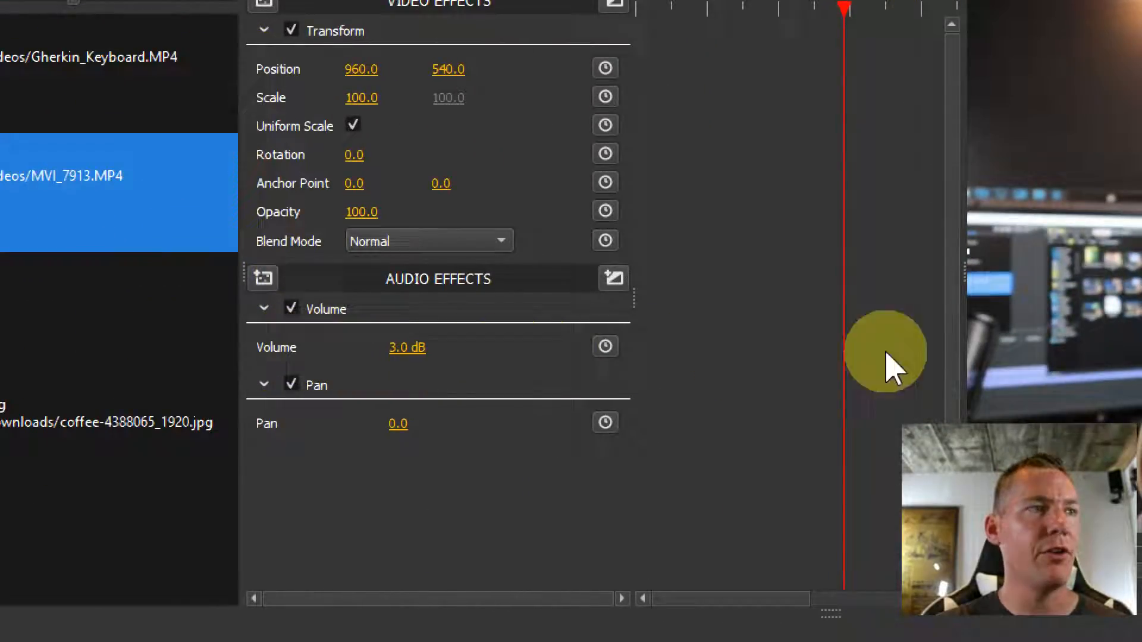
pyautogui.moveTo(604, 347)
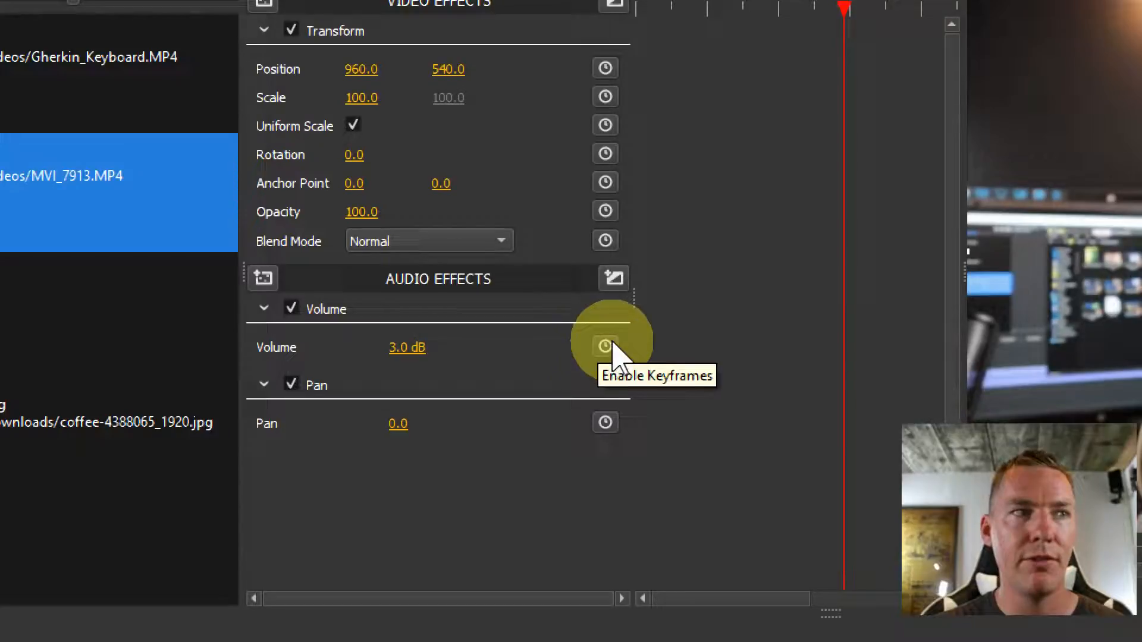
# Enable keyframing on the clip's Volume and move the playhead to about six seconds for a fade keyframe
pyautogui.click(604, 347)
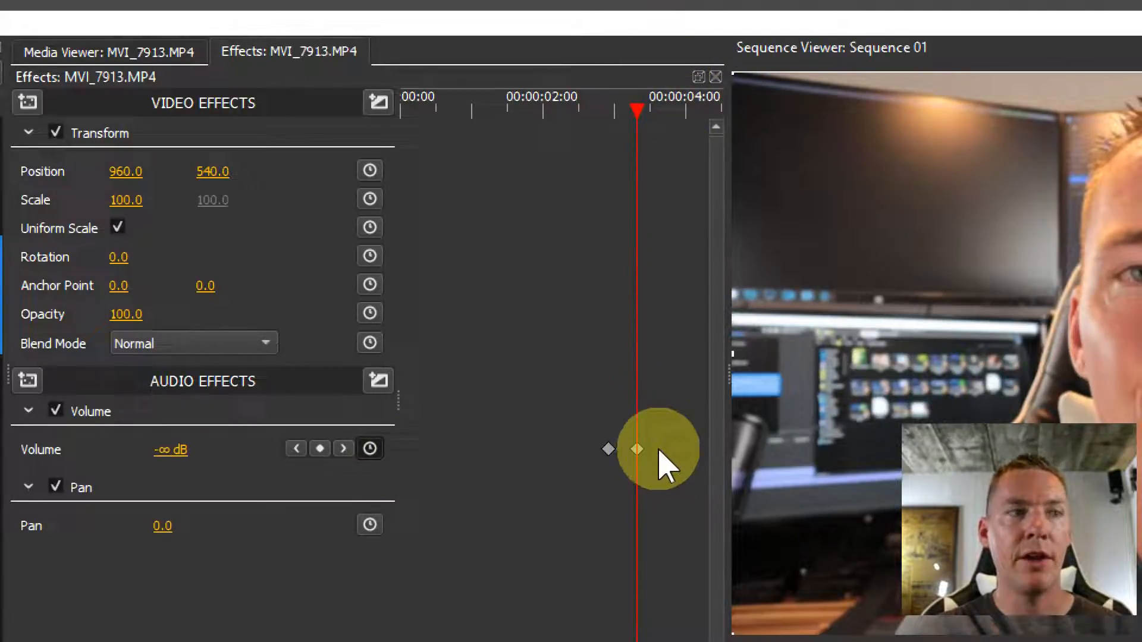
pyautogui.moveTo(787, 449)
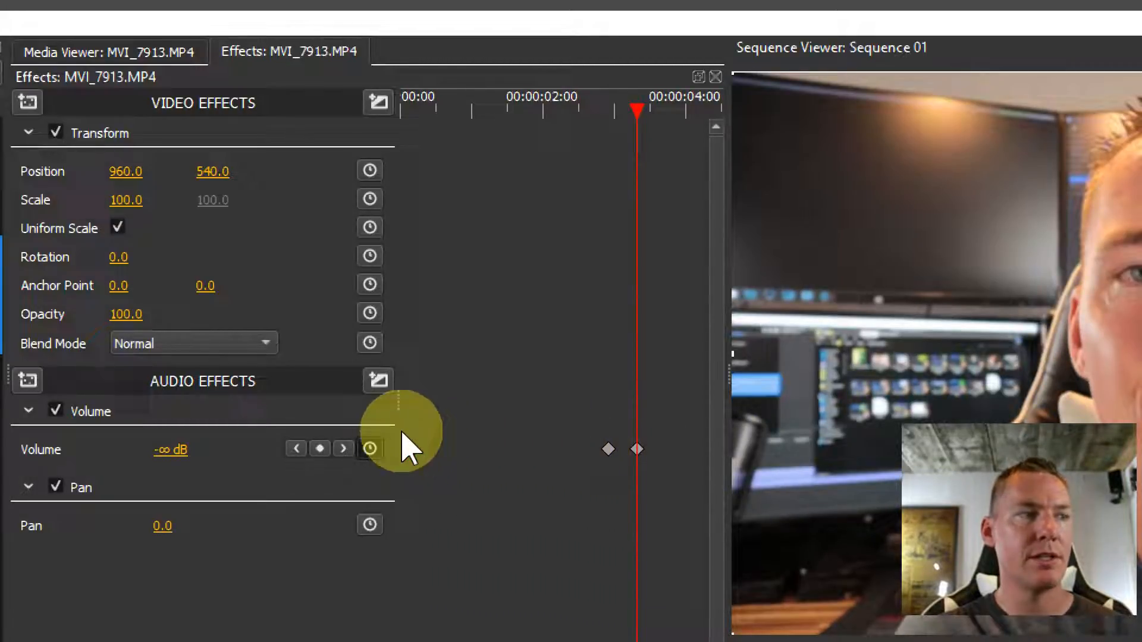
pyautogui.moveTo(298, 529)
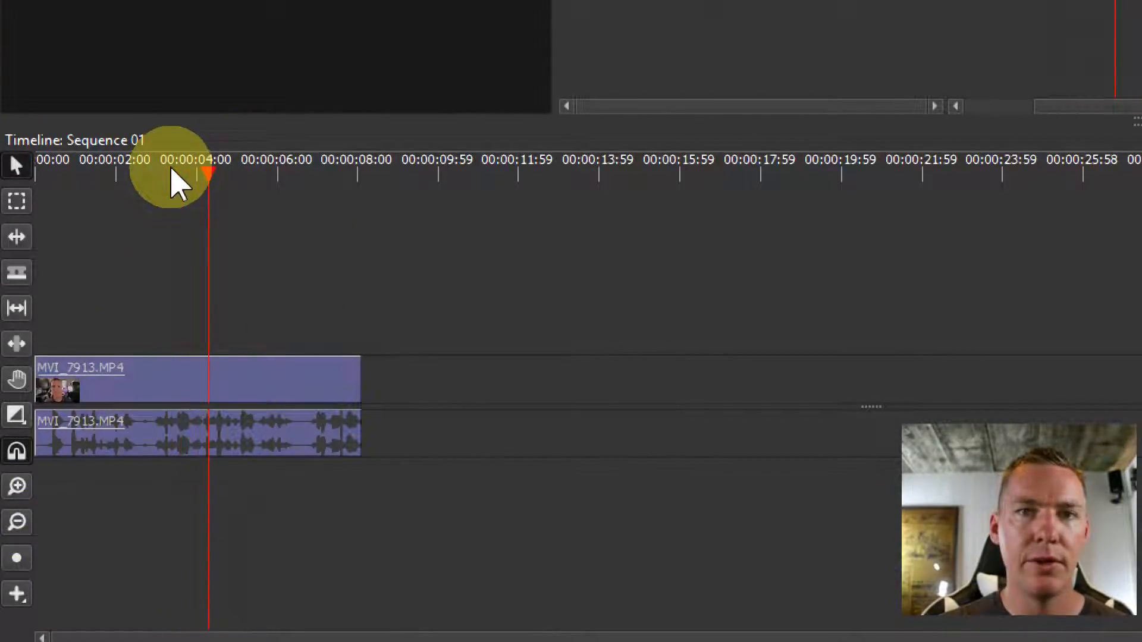
pyautogui.click(291, 159)
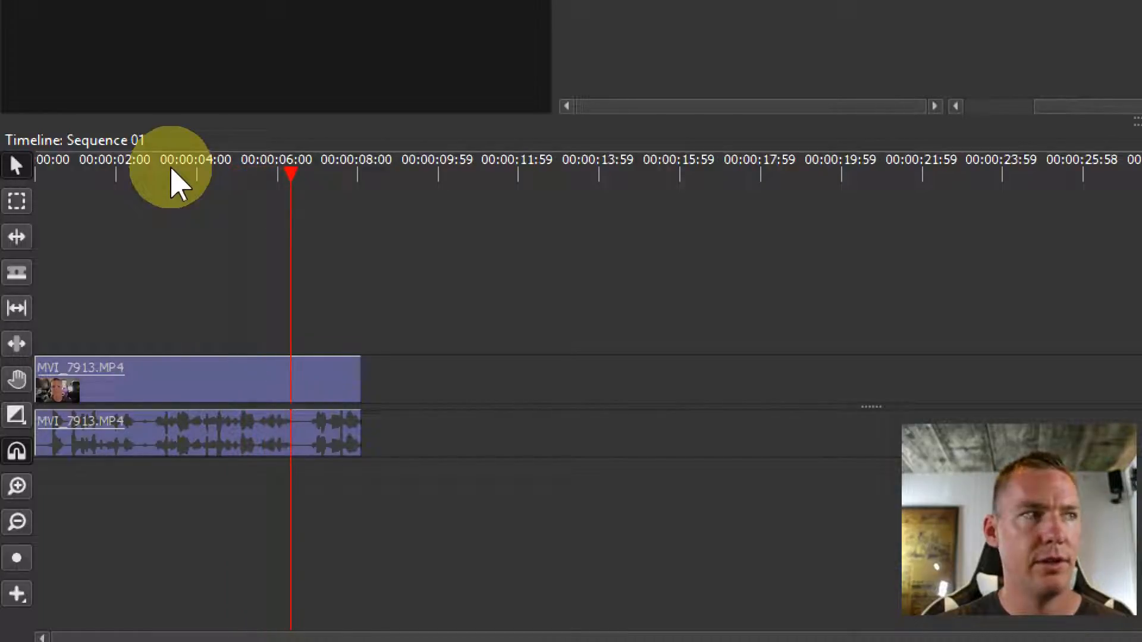
pyautogui.moveTo(755, 364)
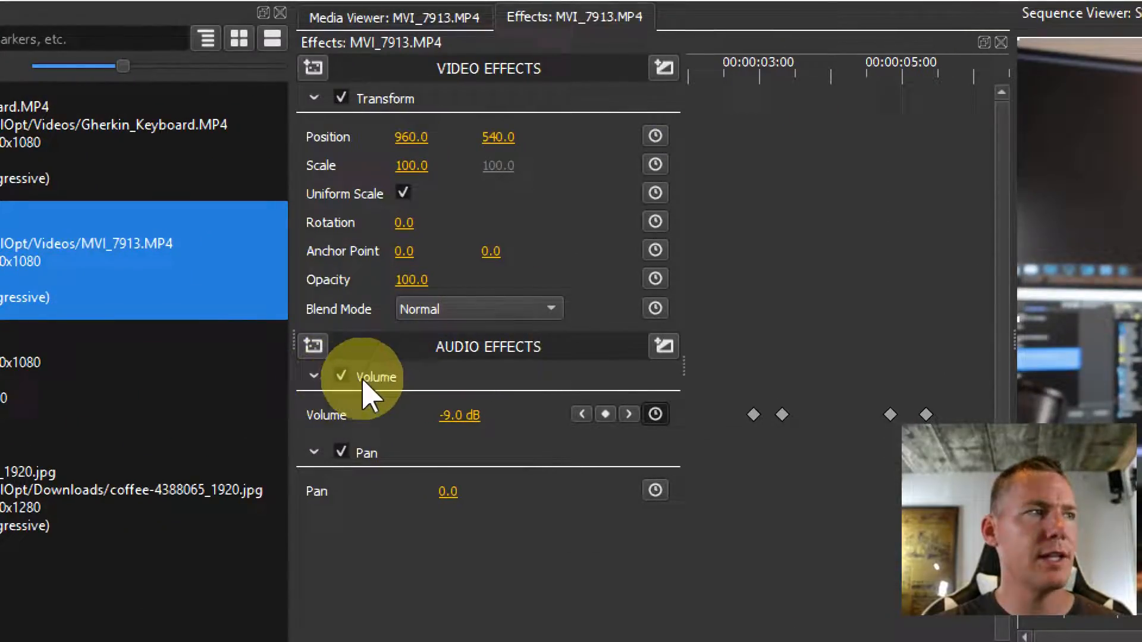
# Delete the Volume effect from MVI_7913, leaving Pan as its only audio effect
pyautogui.rightClick(377, 378)
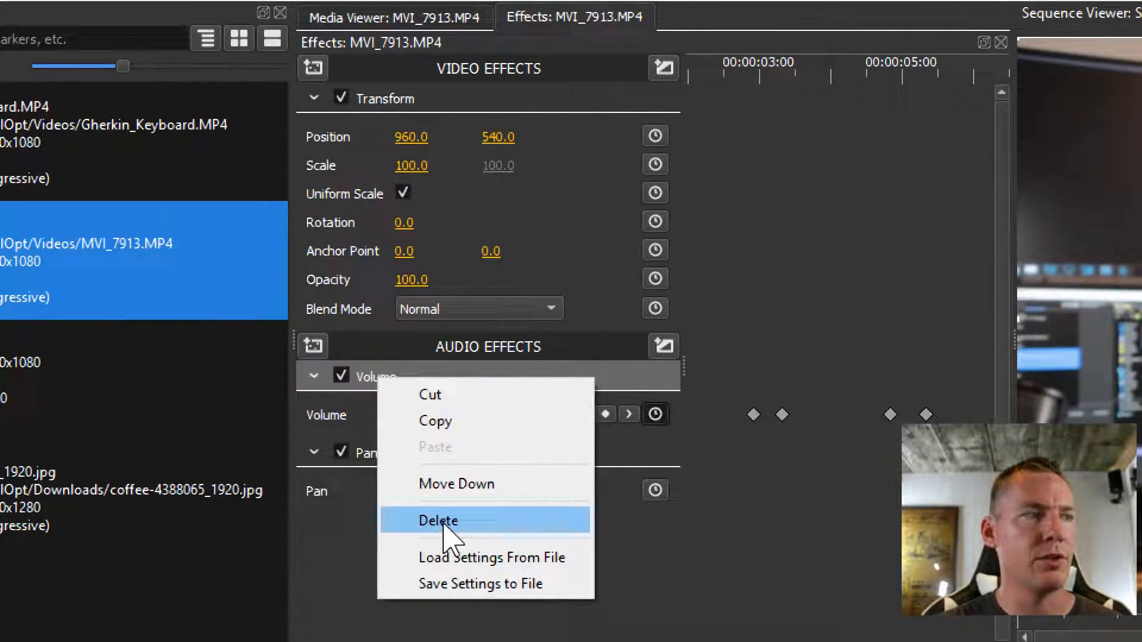
pyautogui.click(437, 520)
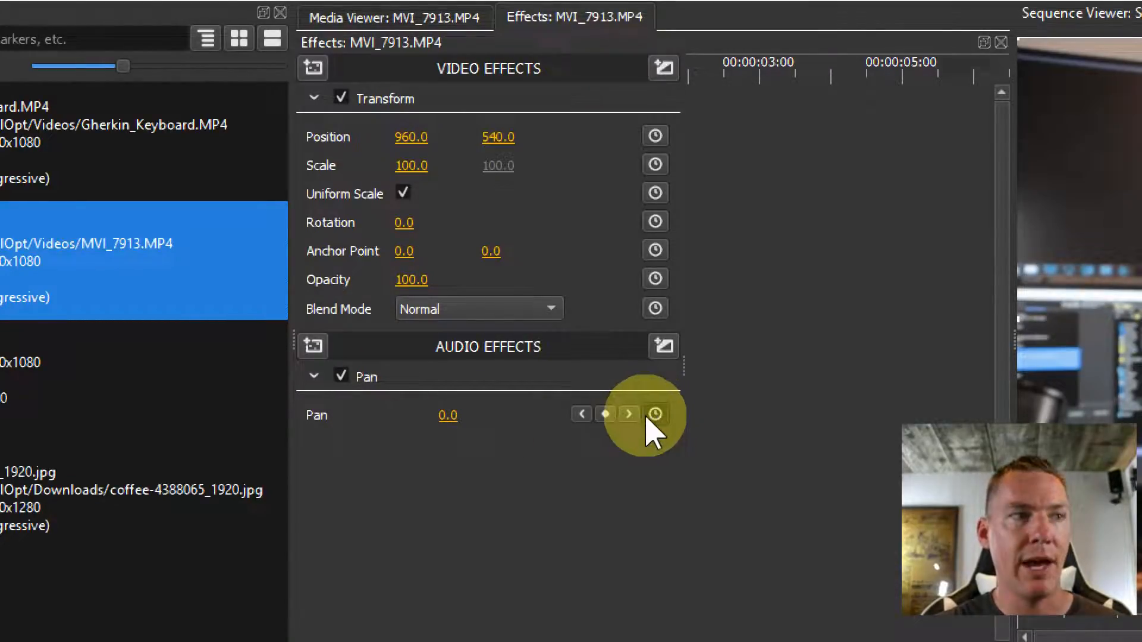
pyautogui.click(654, 414)
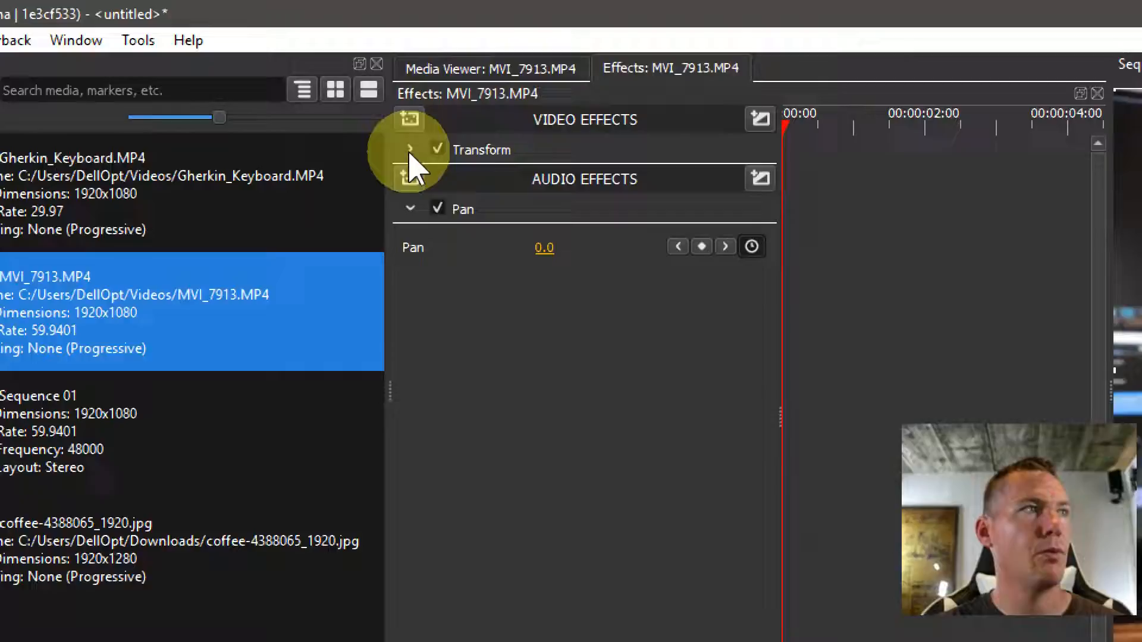
# Add a Hue/Saturation/Brightness effect and drag Hue until the footage turns green
pyautogui.click(411, 119)
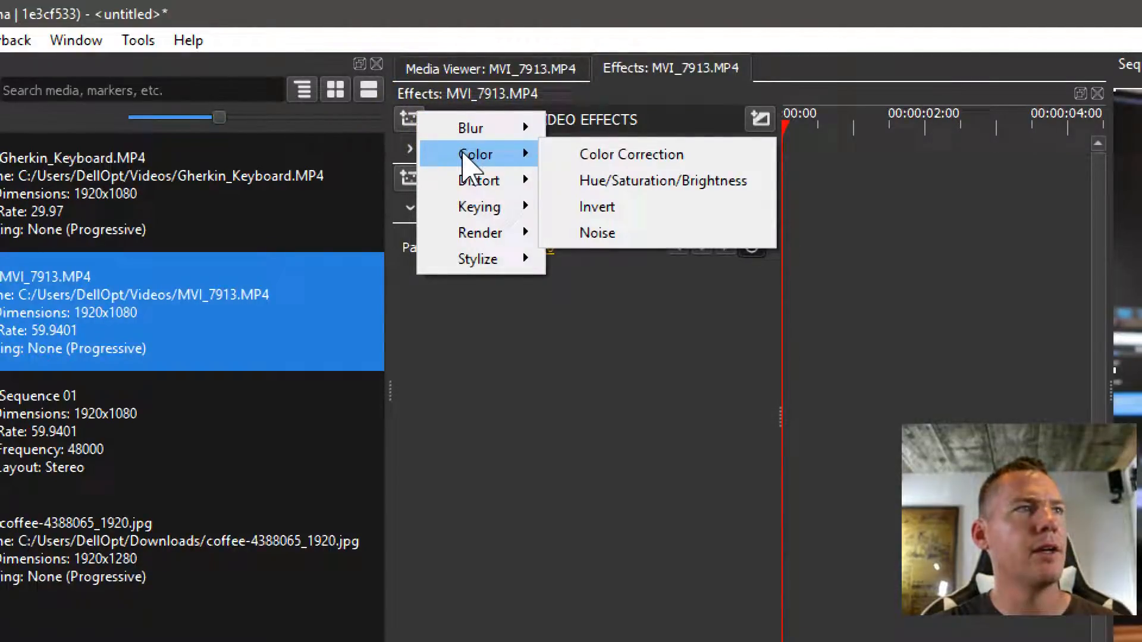
pyautogui.click(663, 181)
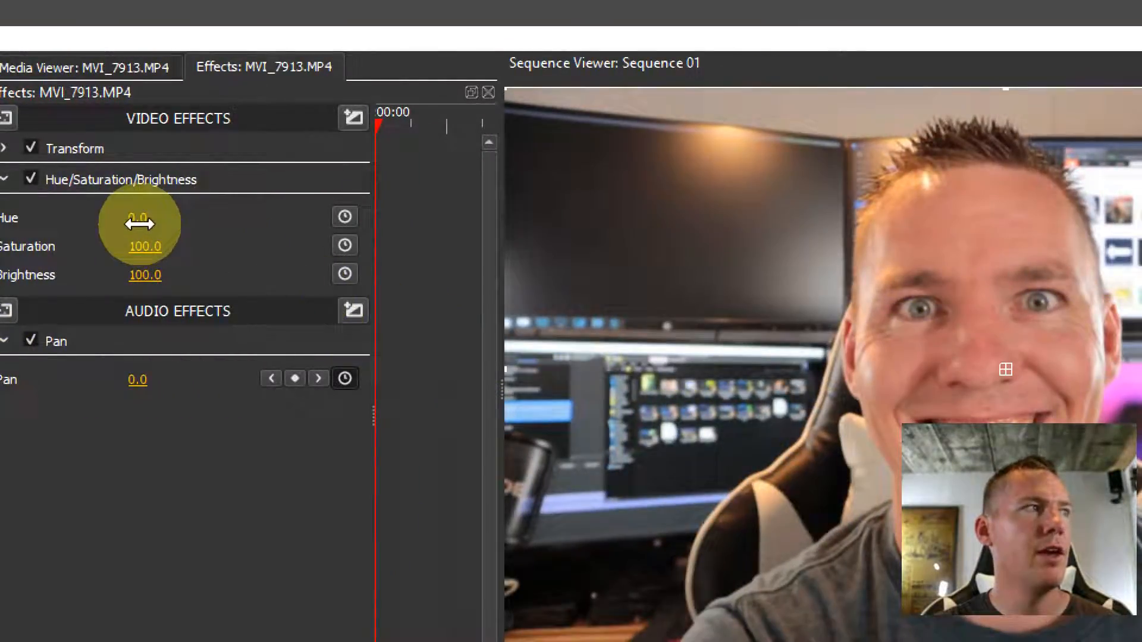
pyautogui.moveTo(144, 218); pyautogui.dragTo(154, 217)
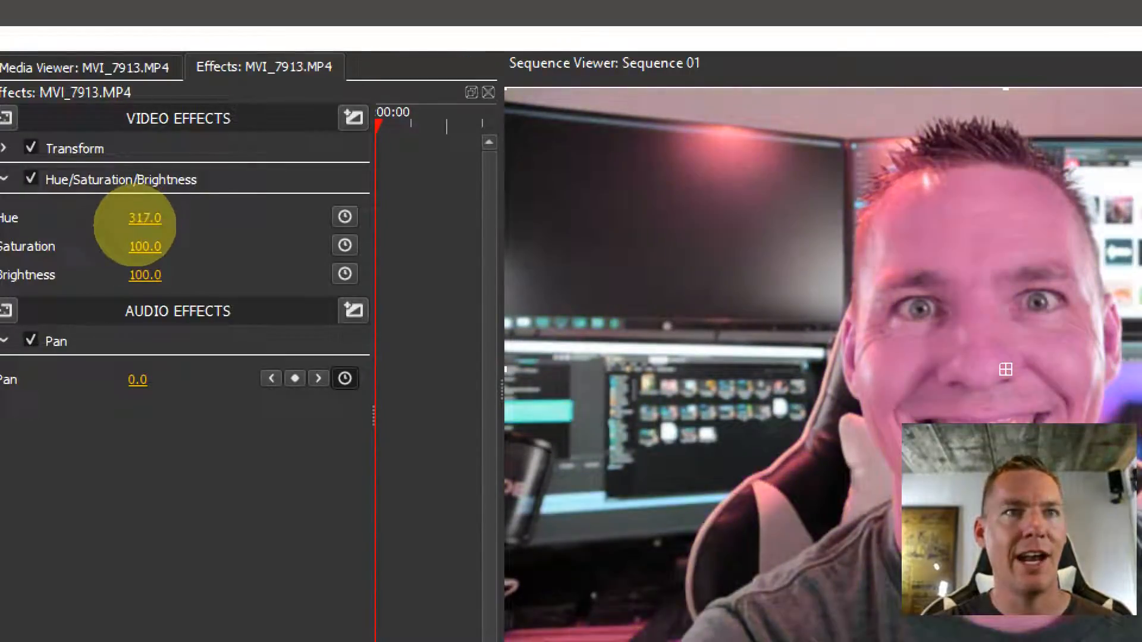
pyautogui.moveTo(154, 220); pyautogui.dragTo(131, 220)
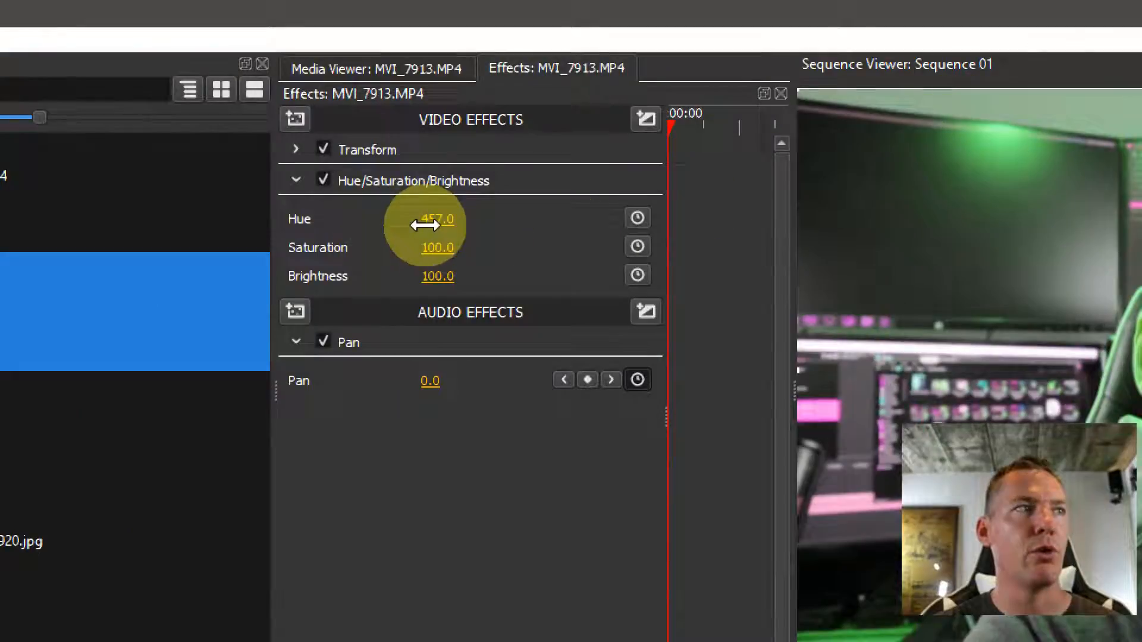
# Set Hue to exactly 99 via Set Value, then place the playhead near four seconds
pyautogui.doubleClick(438, 219)
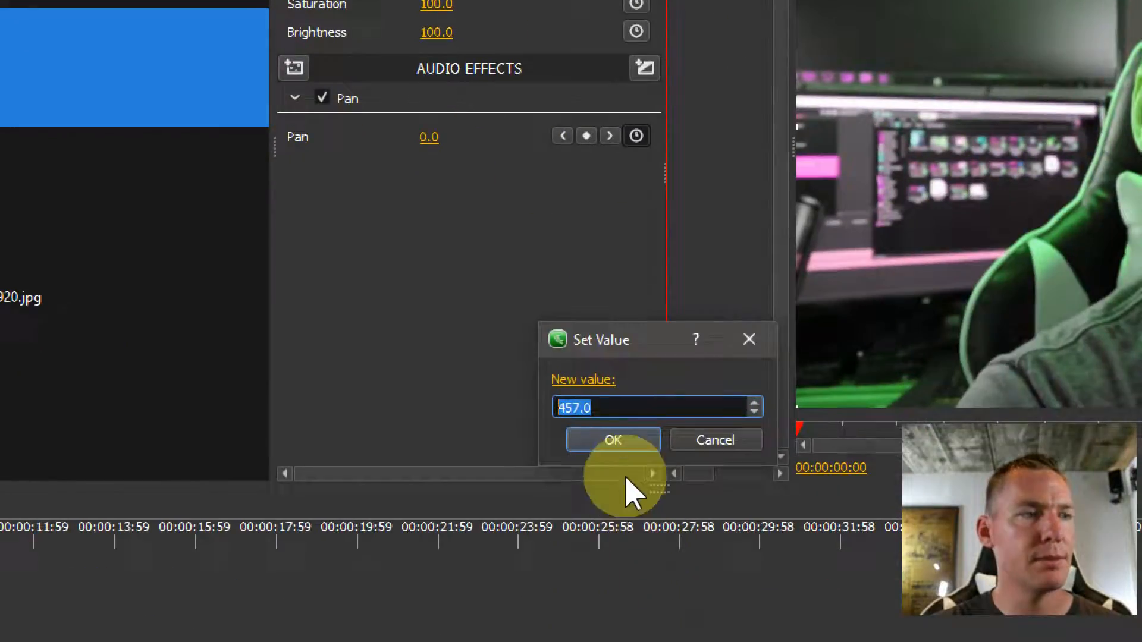
pyautogui.click(613, 441)
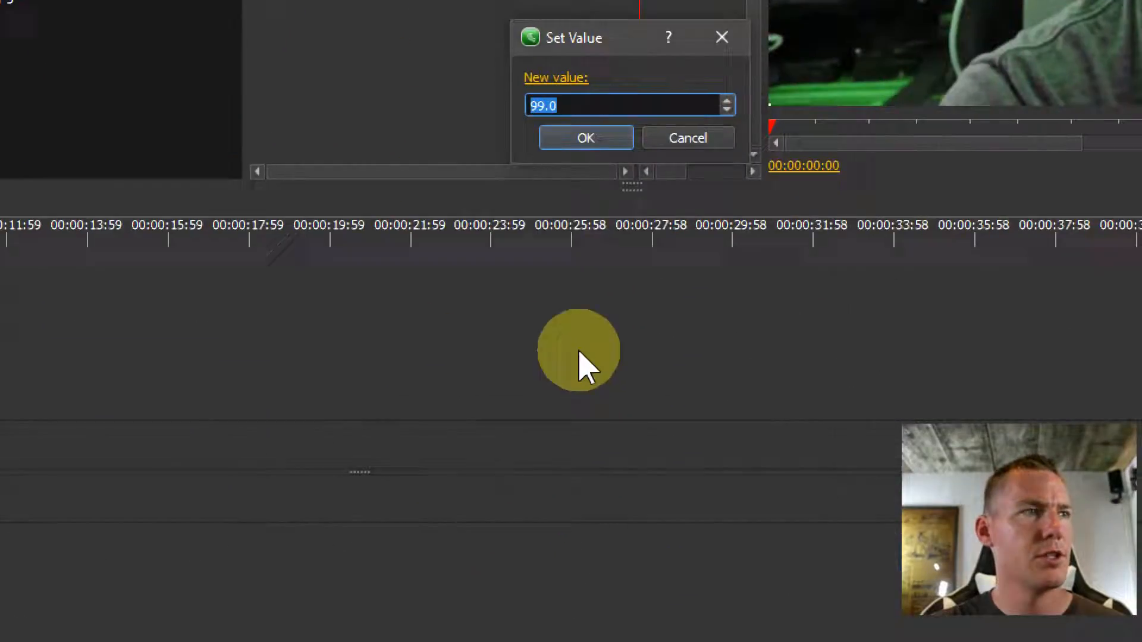
pyautogui.click(586, 138)
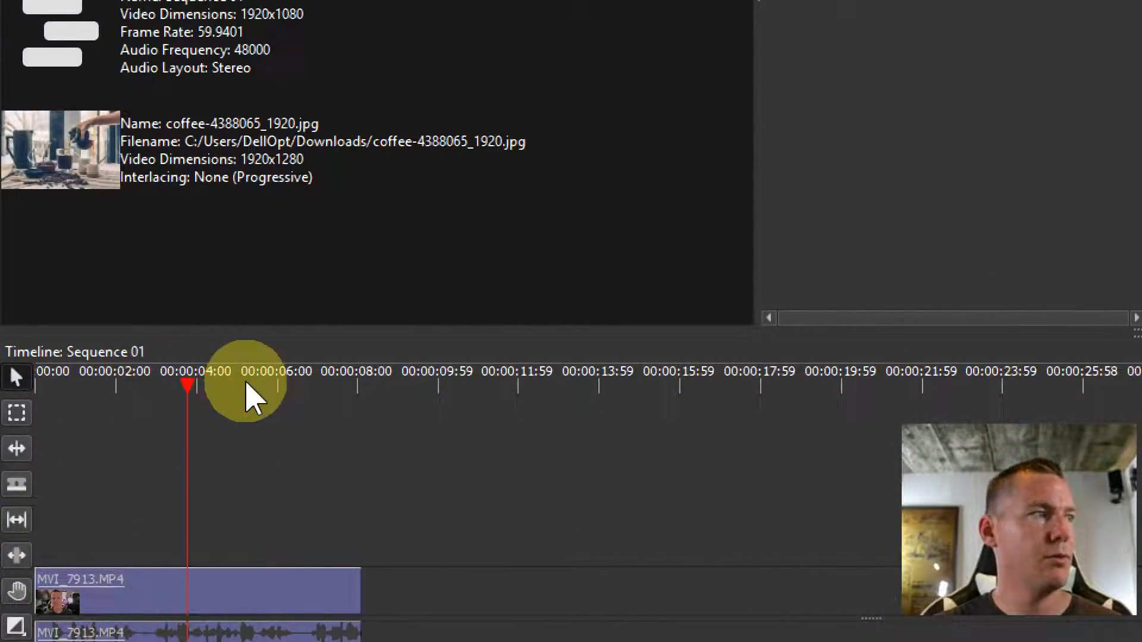
pyautogui.click(362, 382)
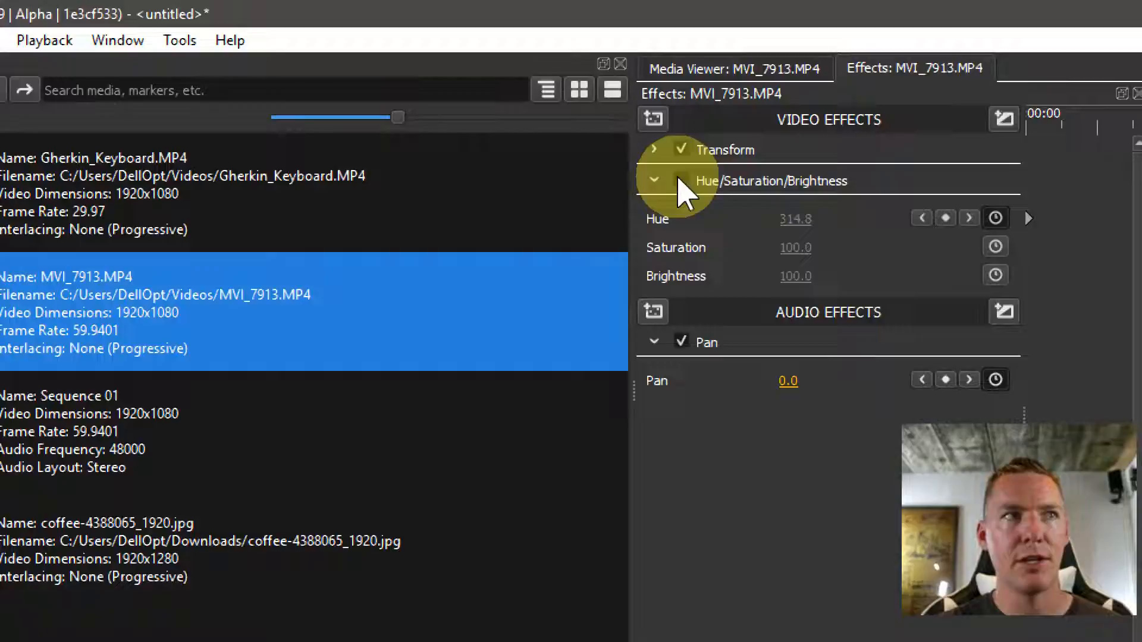
# Remove the hue effect and add a Box Blur, dragging its radius up to a heavy blur
pyautogui.click(654, 180)
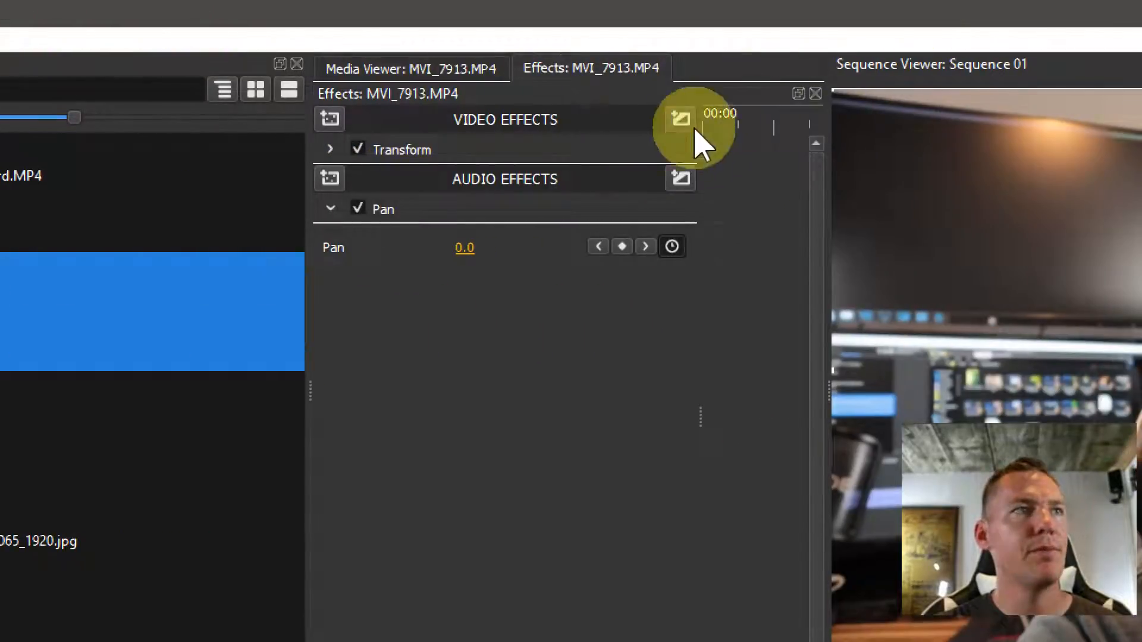
pyautogui.click(329, 119)
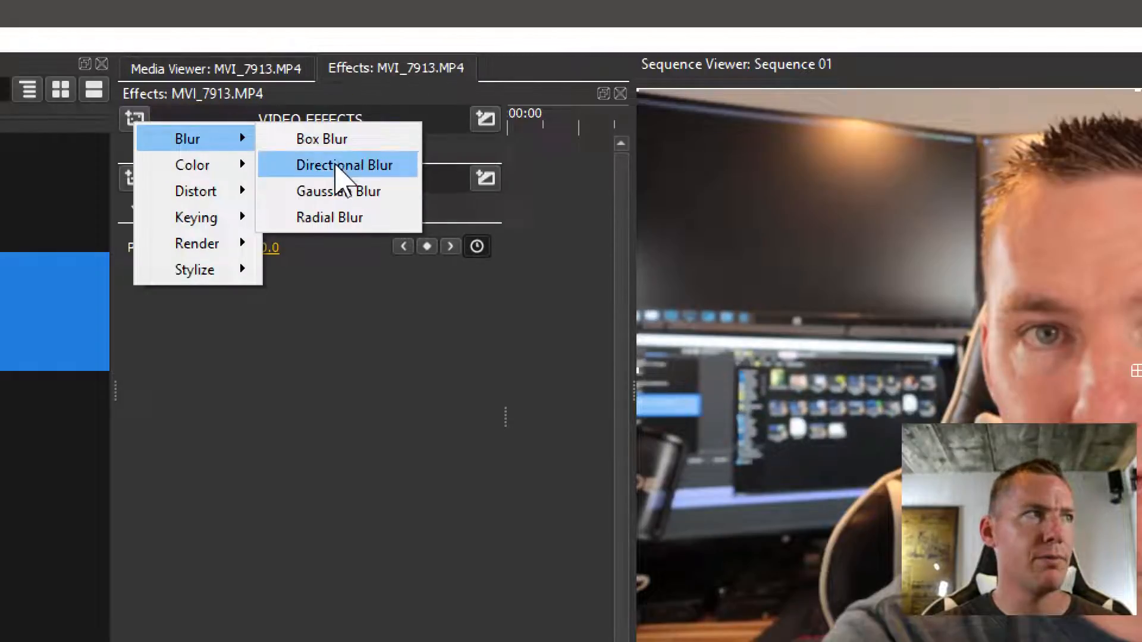
pyautogui.click(320, 138)
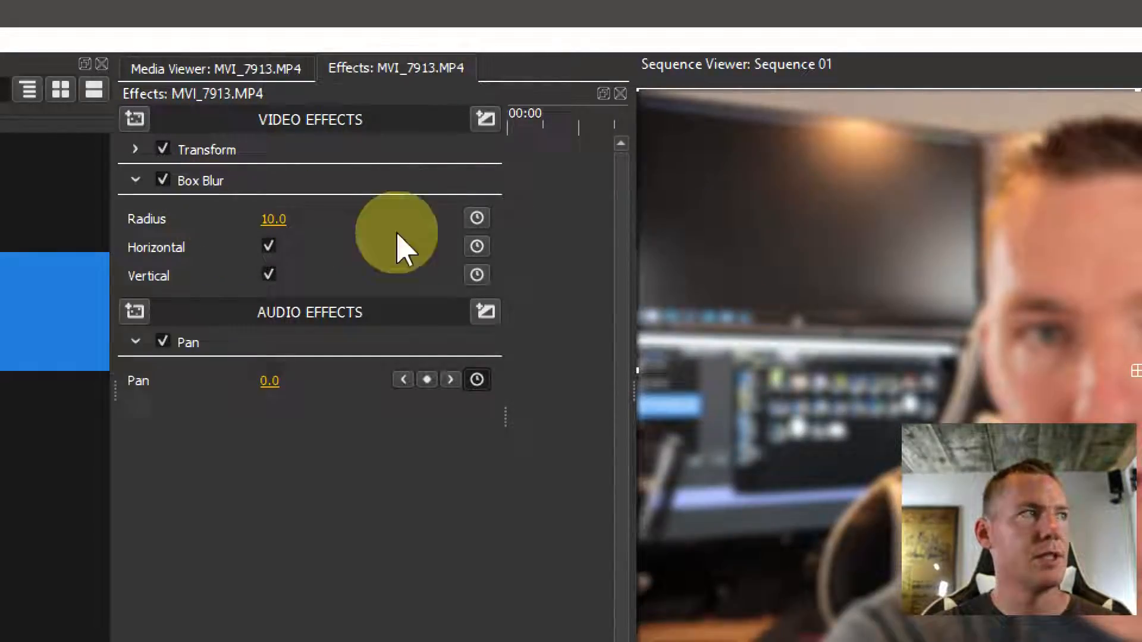
pyautogui.moveTo(398, 219); pyautogui.dragTo(230, 218)
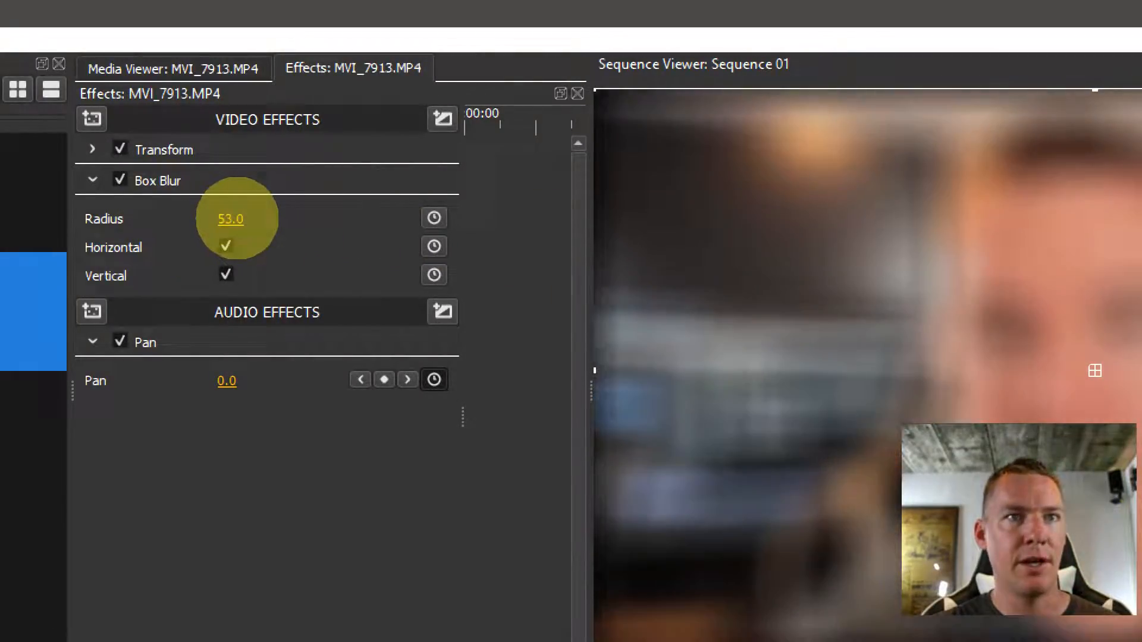
# Reset the Box Blur radius to its default 10
pyautogui.rightClick(230, 219)
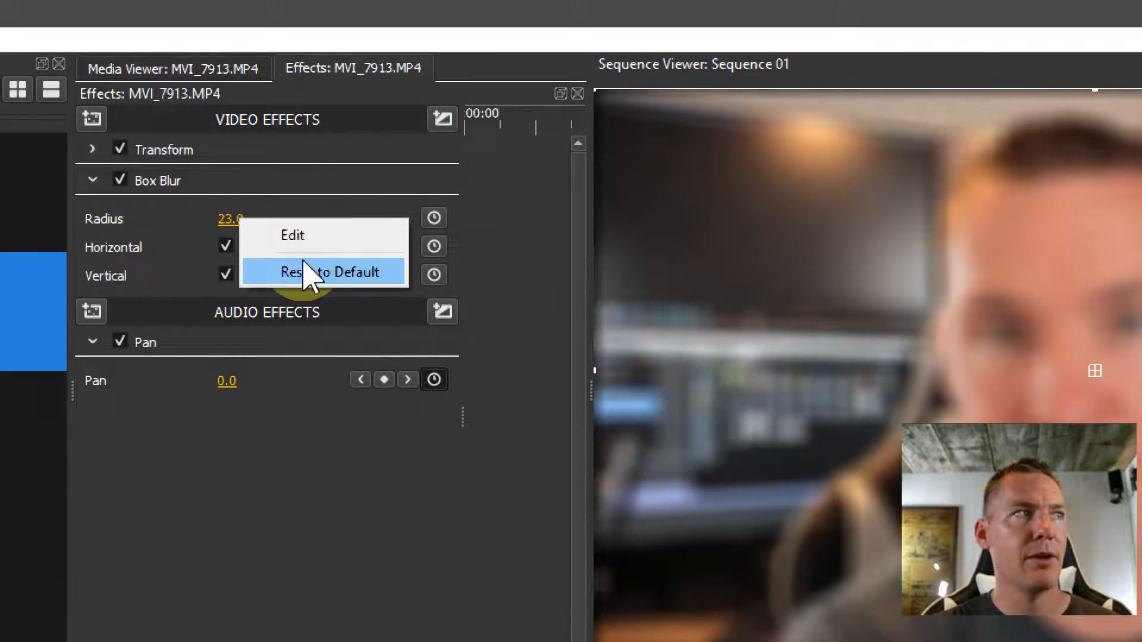
pyautogui.click(332, 271)
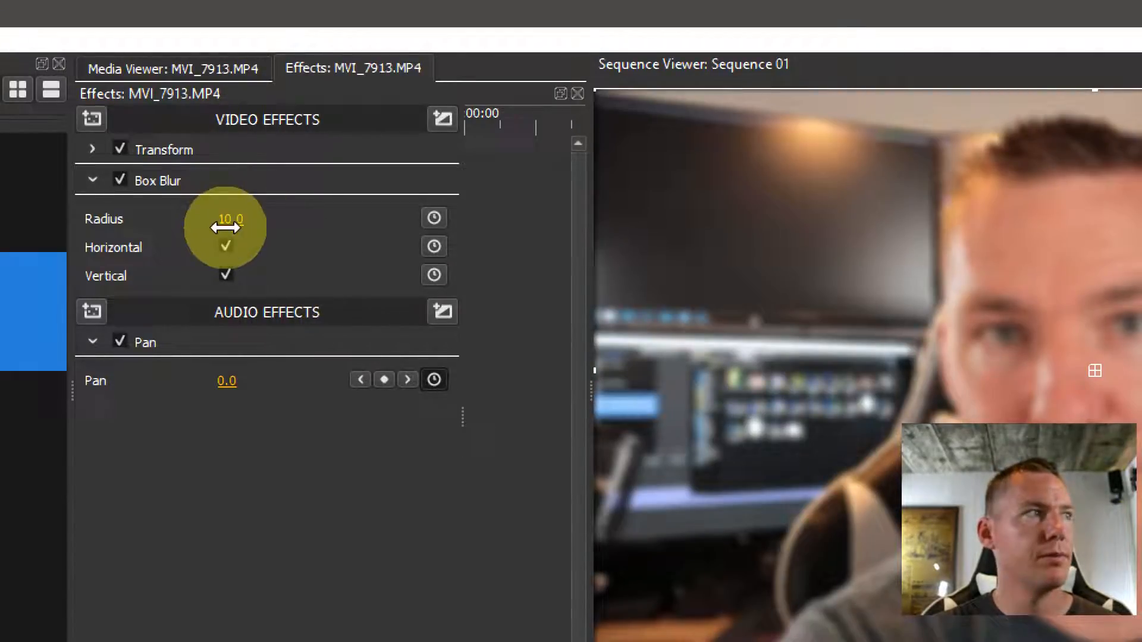
pyautogui.doubleClick(230, 219)
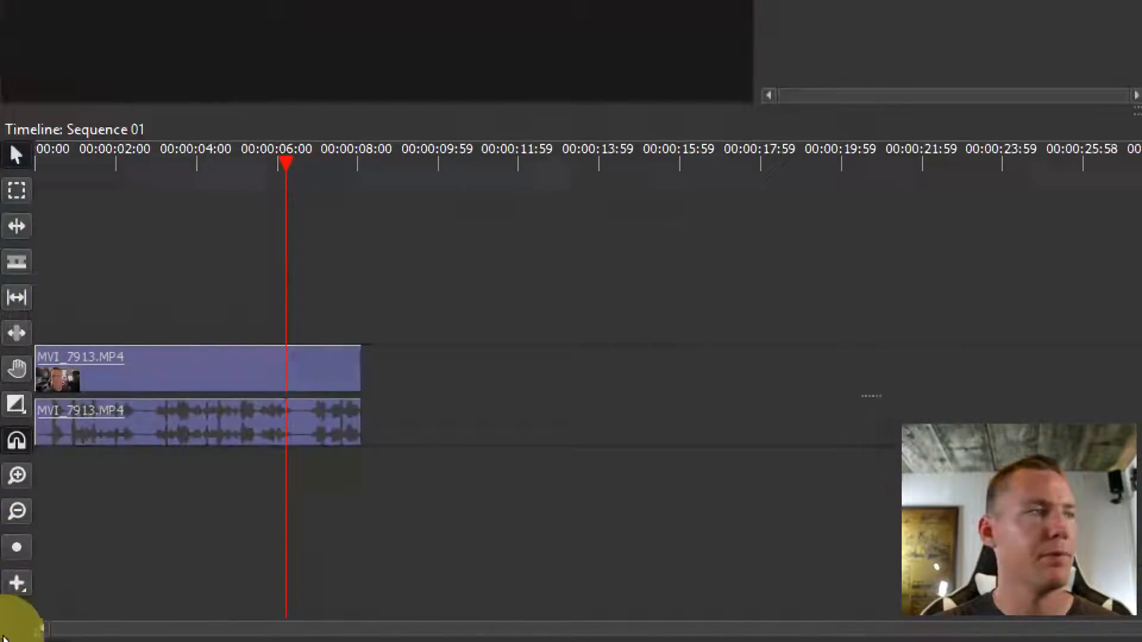
# Position the timeline playhead near three and a half seconds for the radius keyframe
pyautogui.click(157, 161)
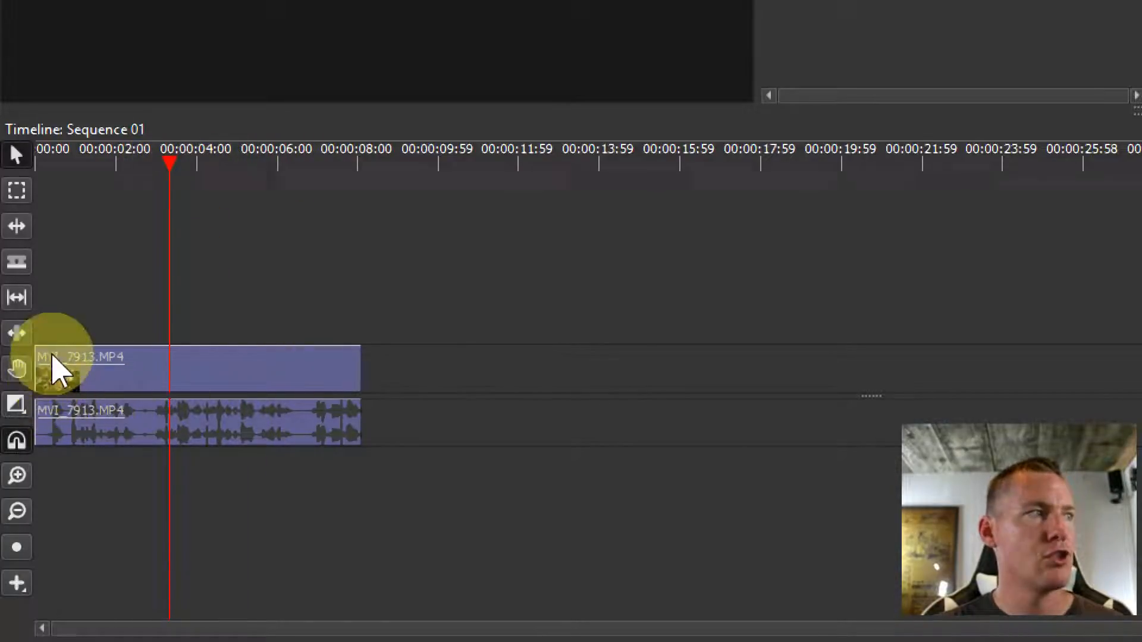
pyautogui.moveTo(172, 346)
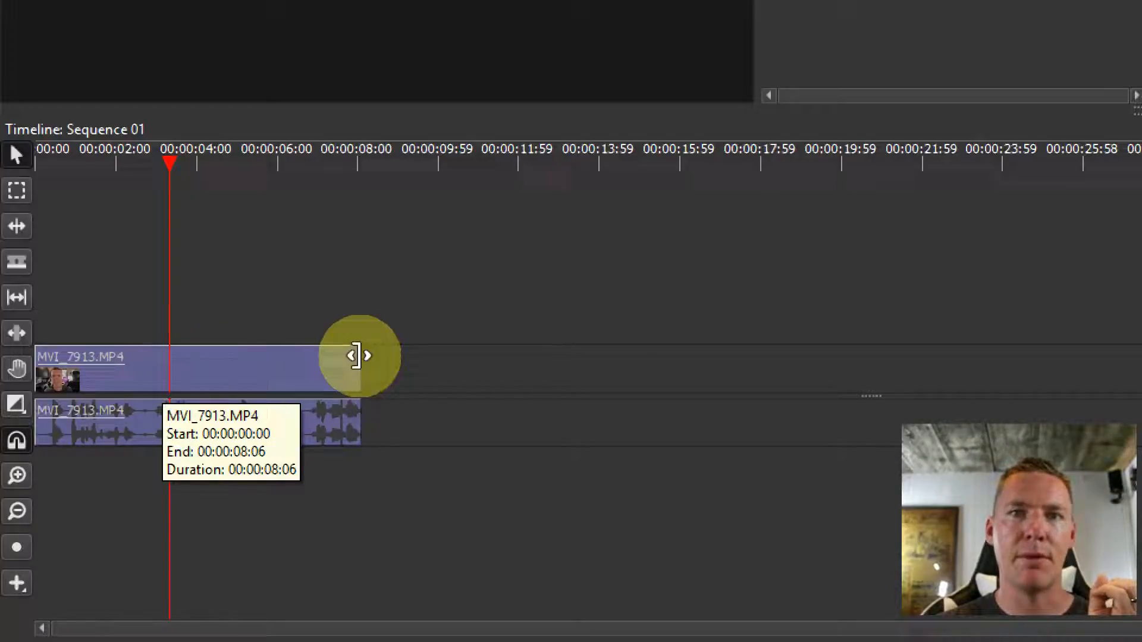
pyautogui.moveTo(677, 350)
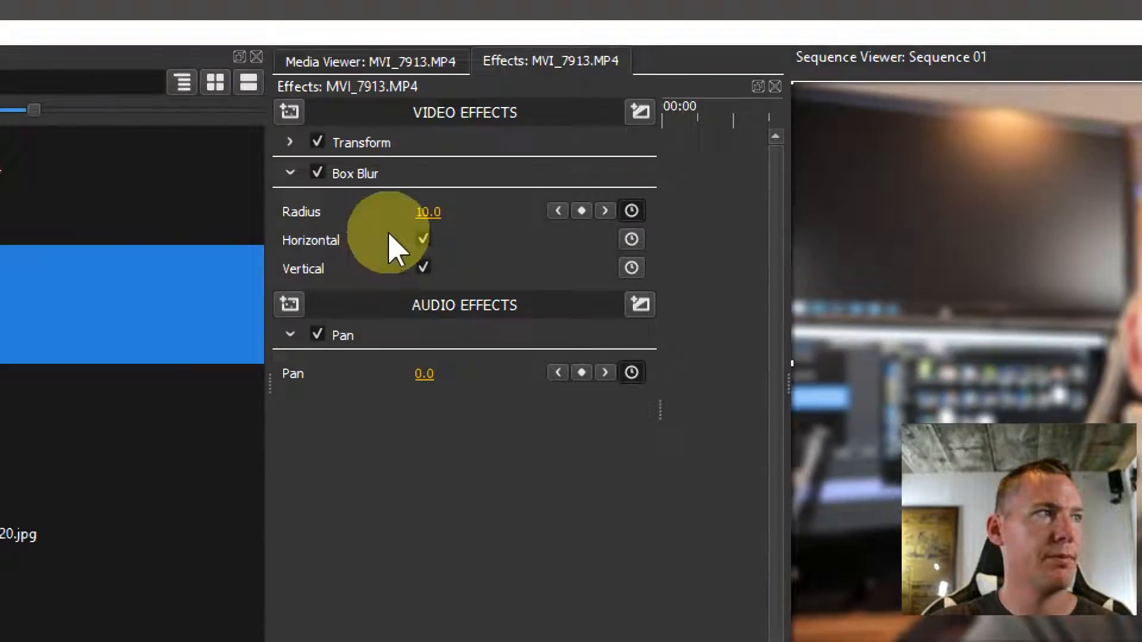
# Enter an exact Box Blur radius value and add another radius keyframe at the playhead
pyautogui.doubleClick(428, 212)
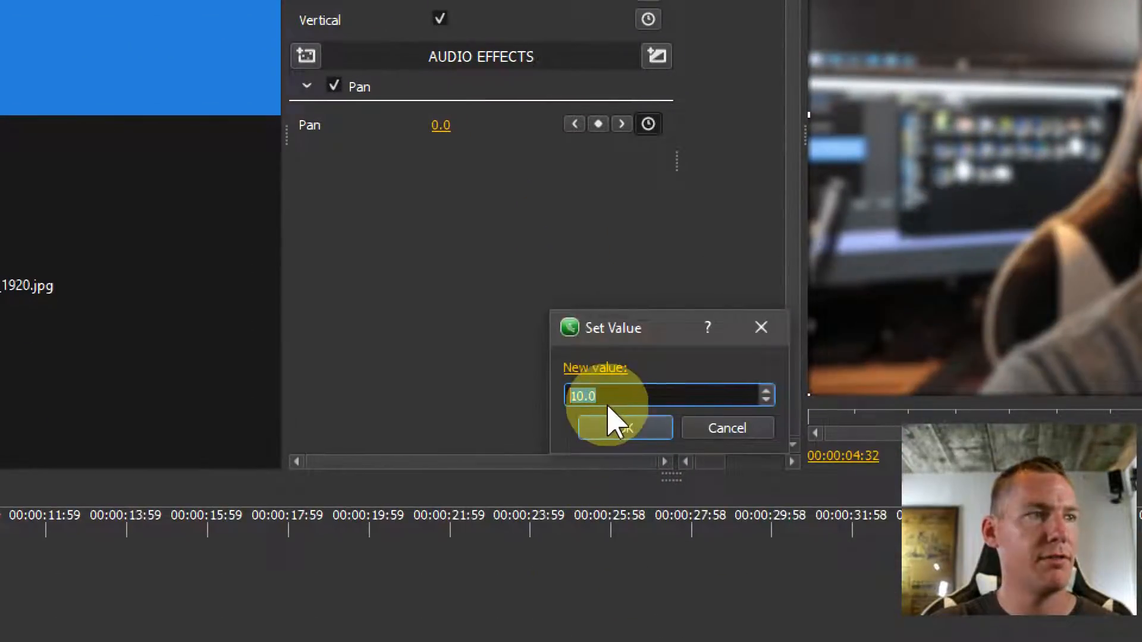
pyautogui.click(623, 427)
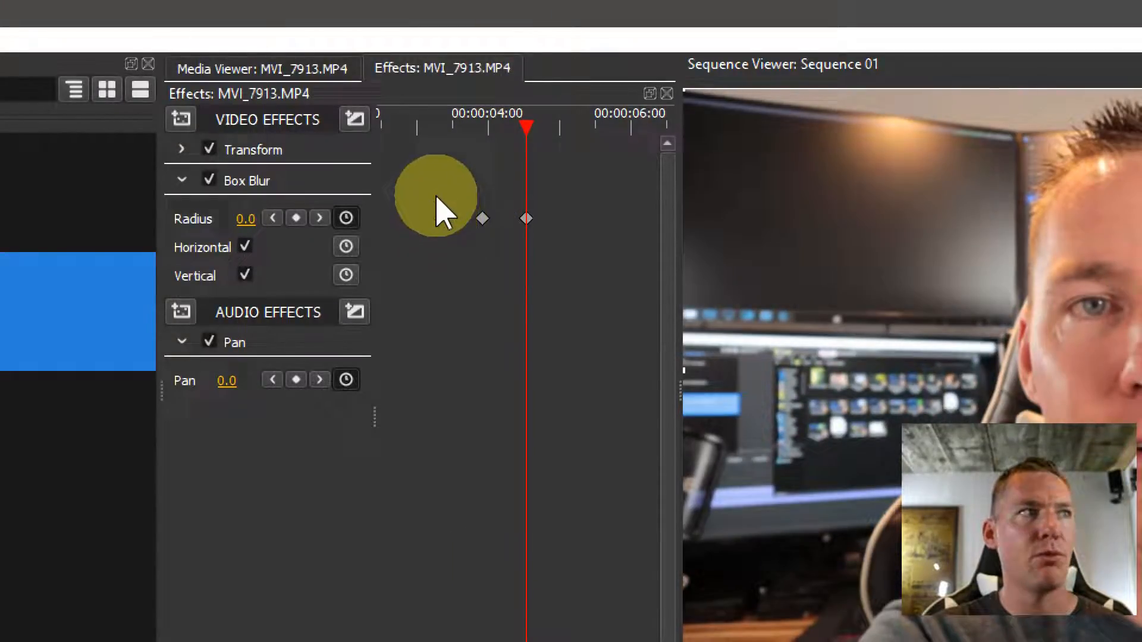
pyautogui.moveTo(456, 251)
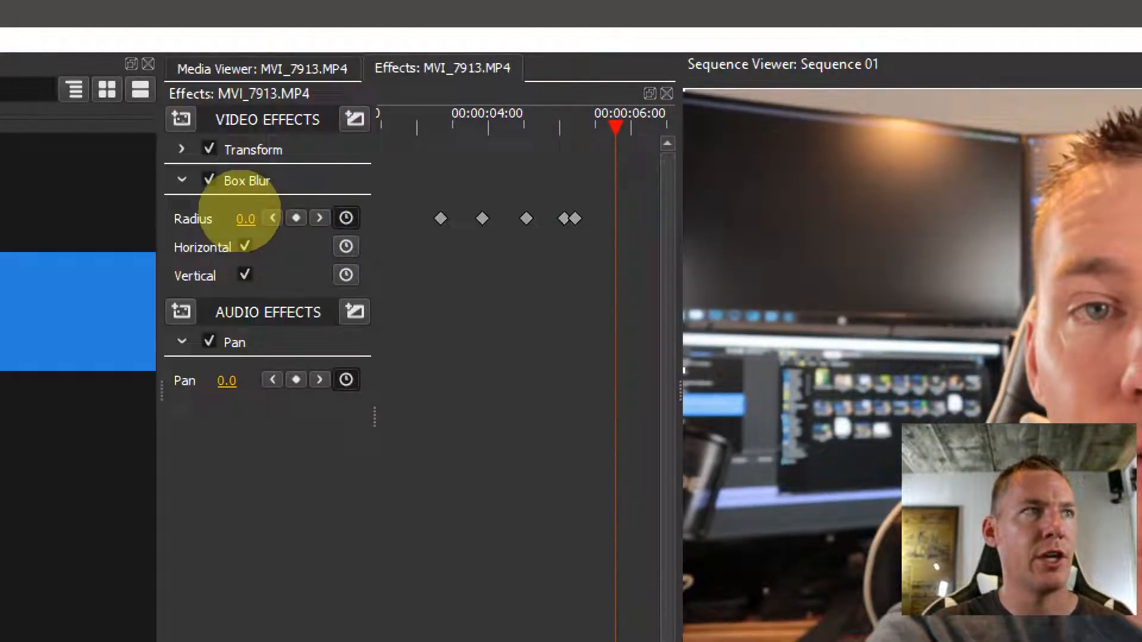
pyautogui.click(296, 218)
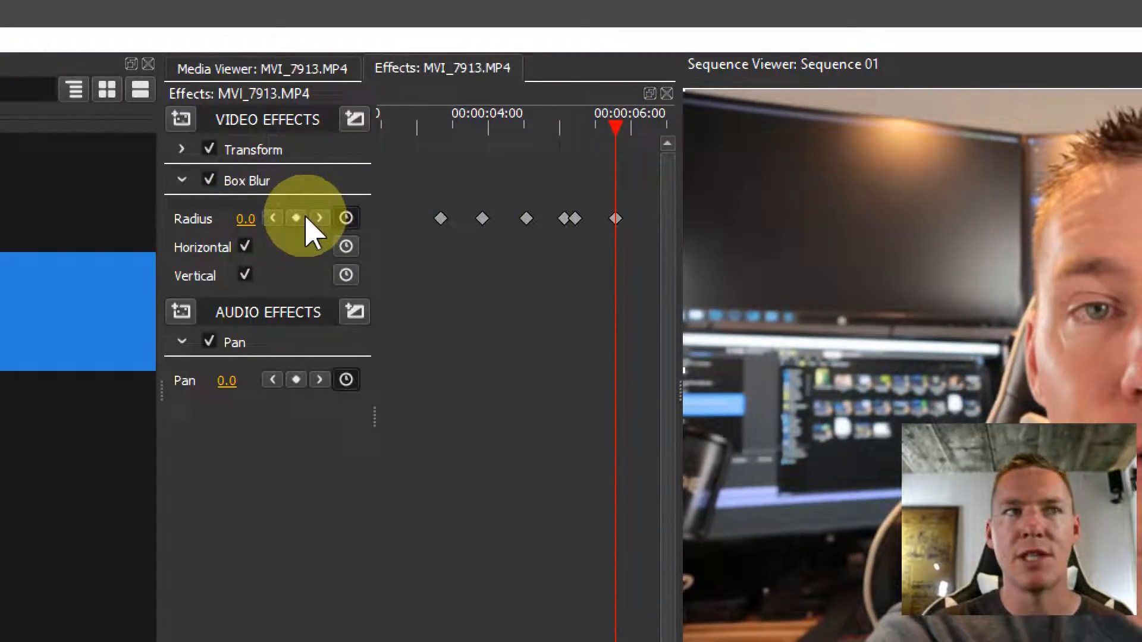
pyautogui.moveTo(572, 237)
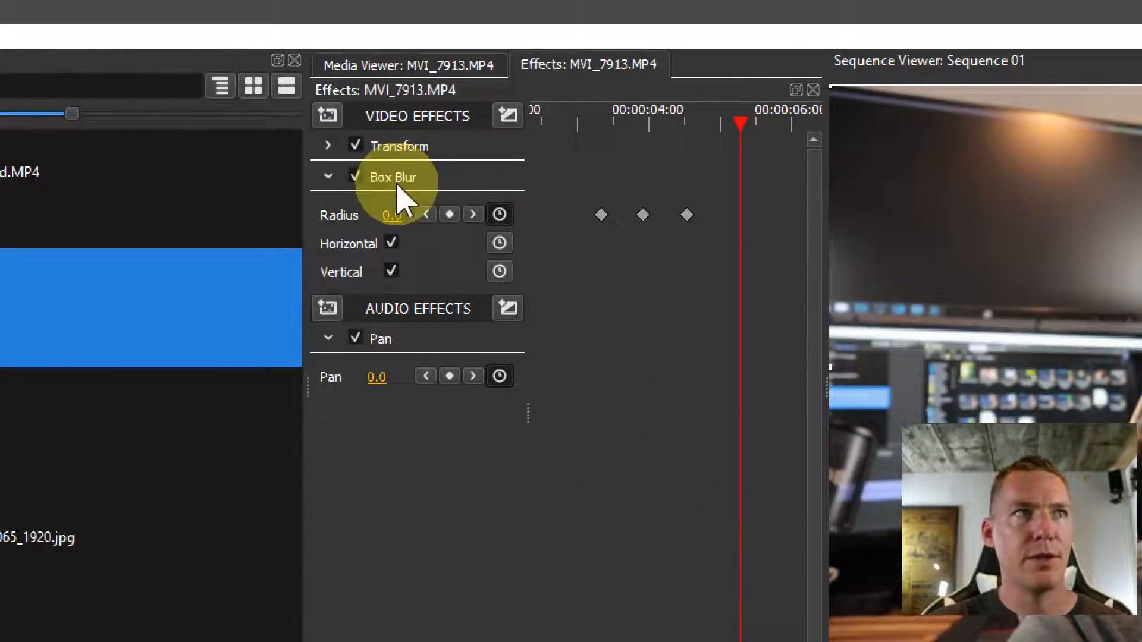
pyautogui.moveTo(474, 230)
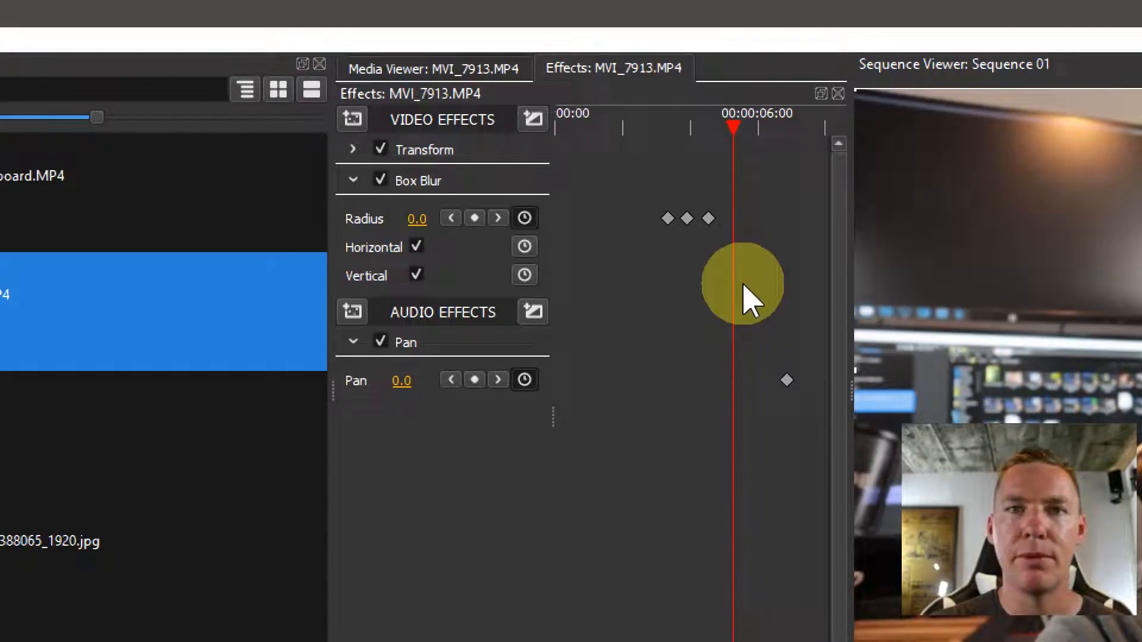
pyautogui.moveTo(371, 149)
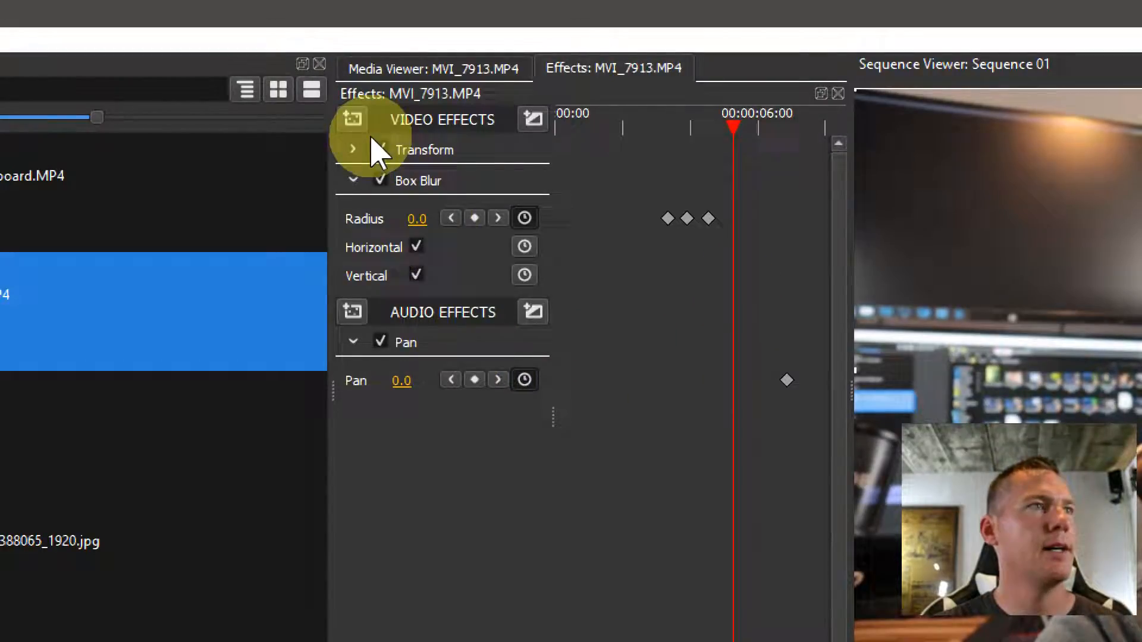
# Add a Vignette effect to MVI_7913 and drag its Size down to 0 so the frame goes black
pyautogui.rightClick(416, 180)
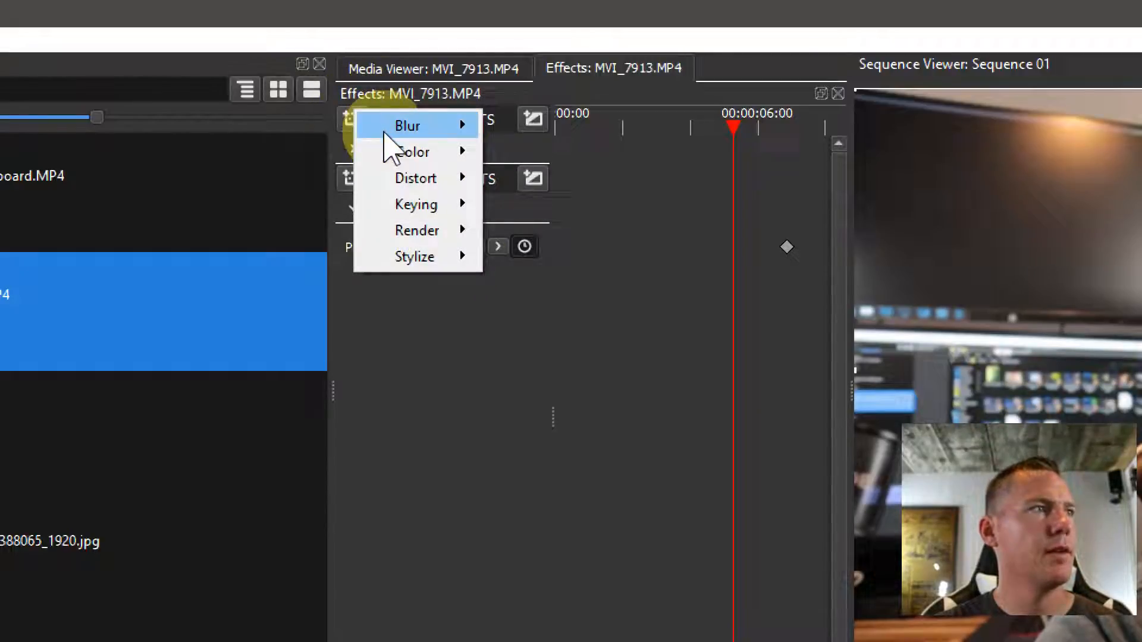
pyautogui.moveTo(414, 257)
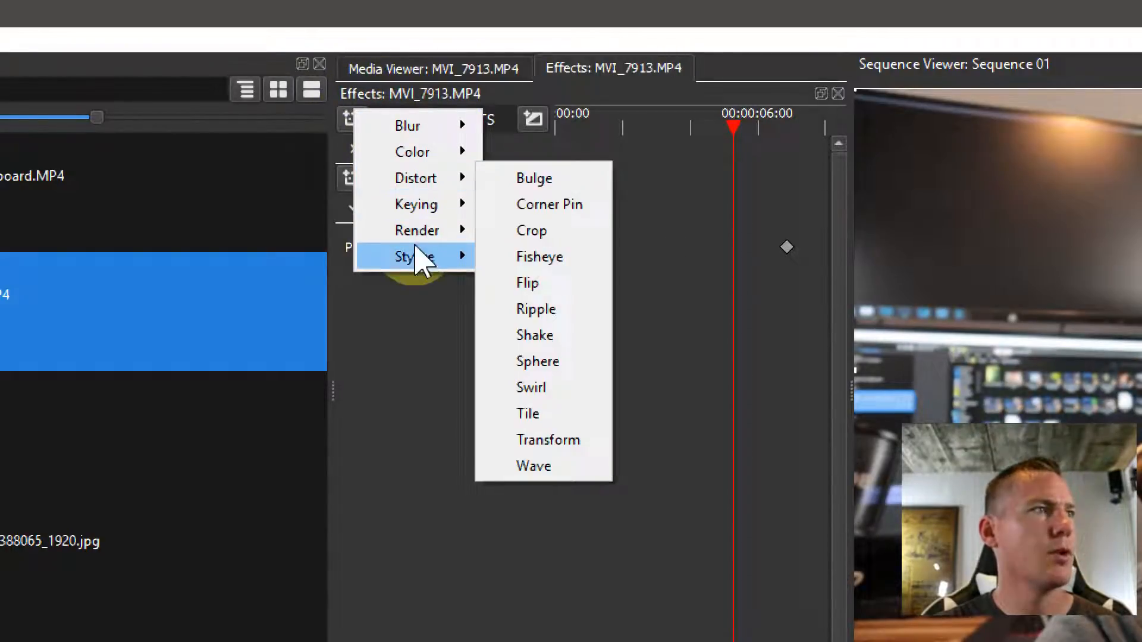
pyautogui.click(414, 257)
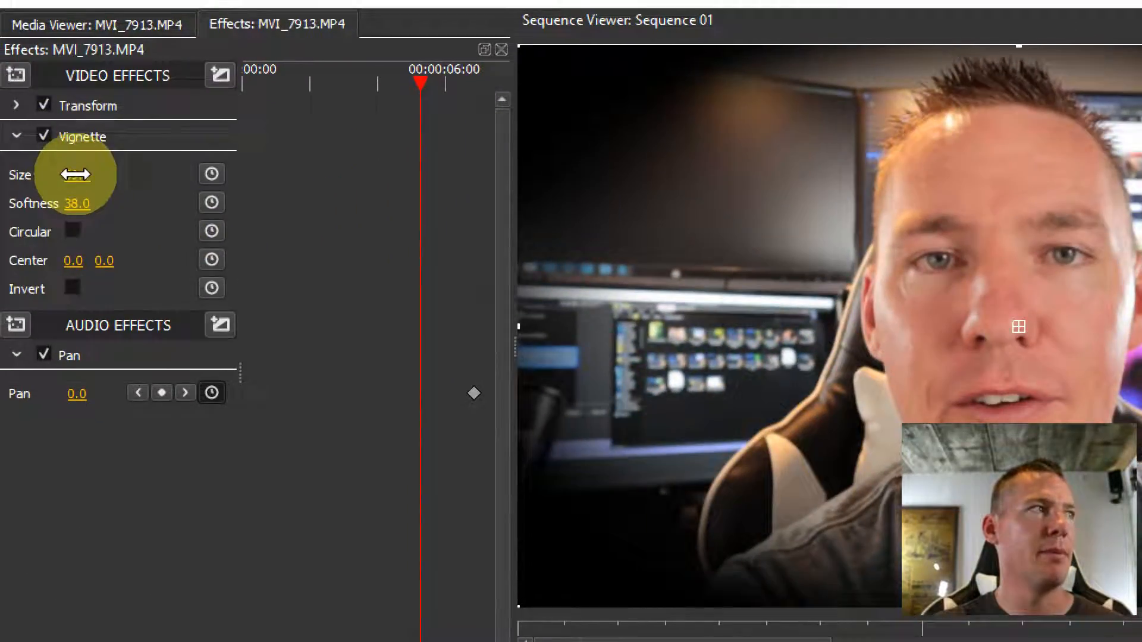
pyautogui.moveTo(79, 175); pyautogui.dragTo(37, 174)
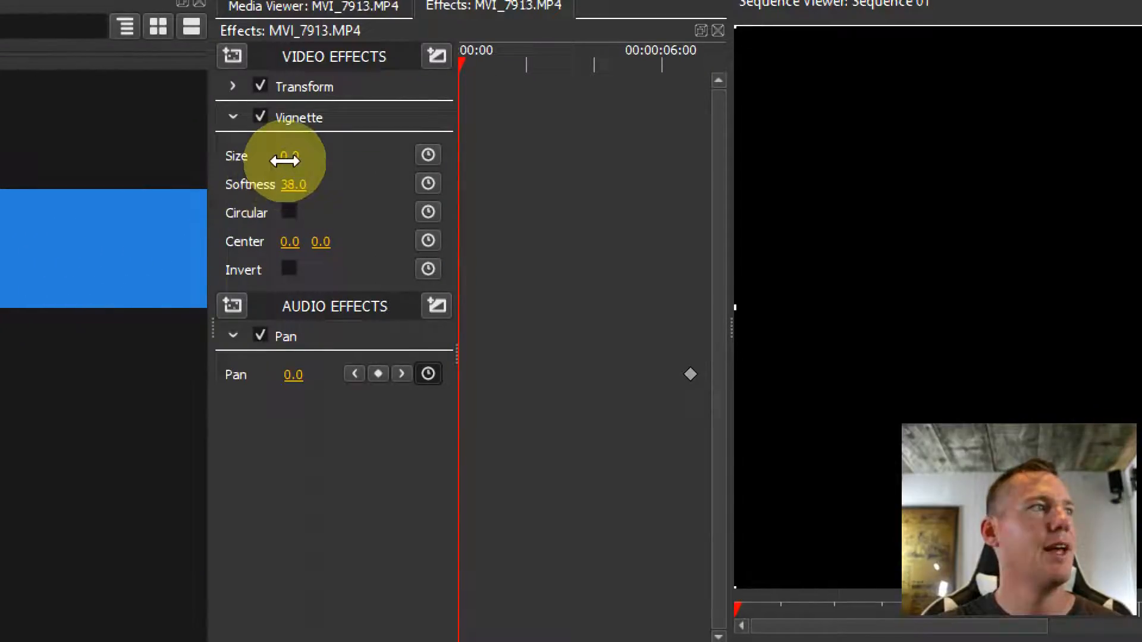
# Keyframe the Vignette size, enlarging it near the clip start so the picture opens from black
pyautogui.click(428, 155)
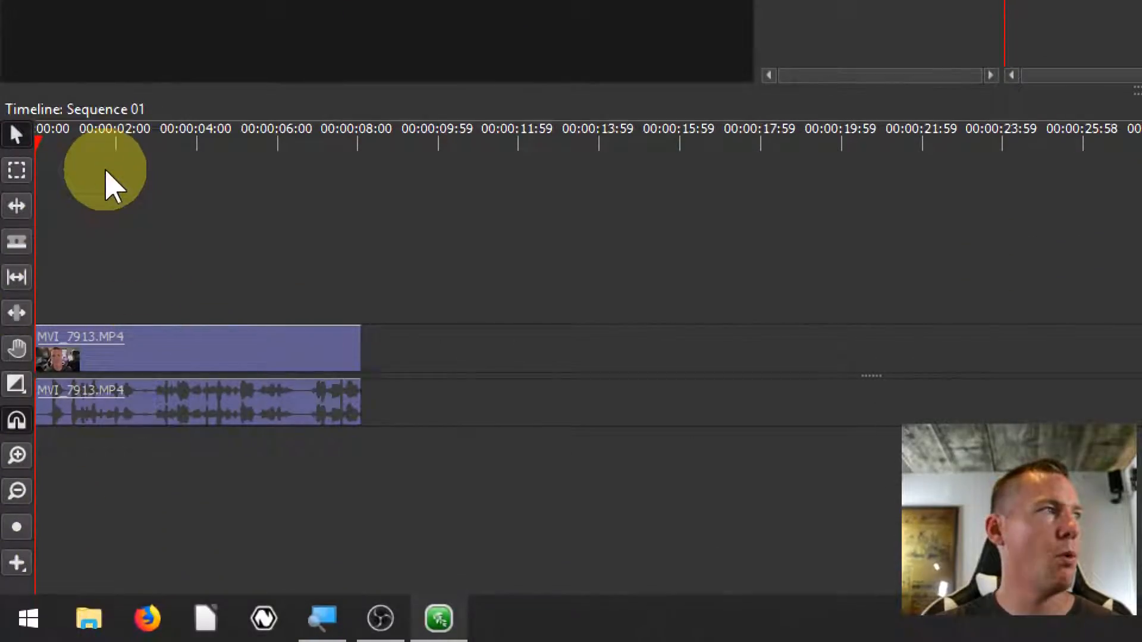
pyautogui.click(116, 134)
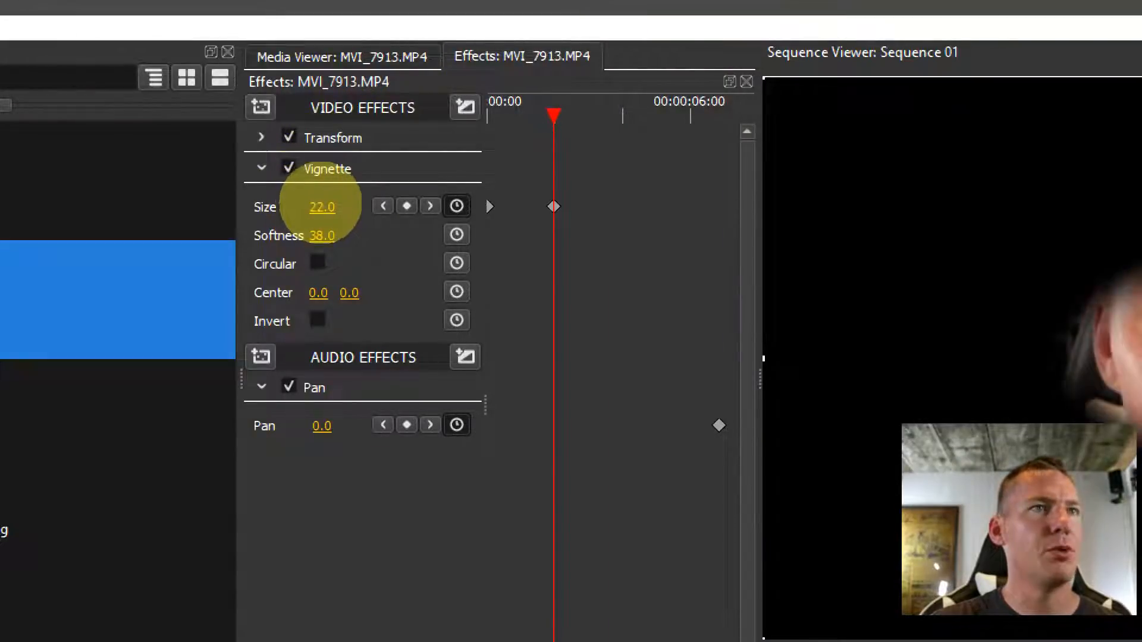
pyautogui.moveTo(322, 207); pyautogui.dragTo(323, 207)
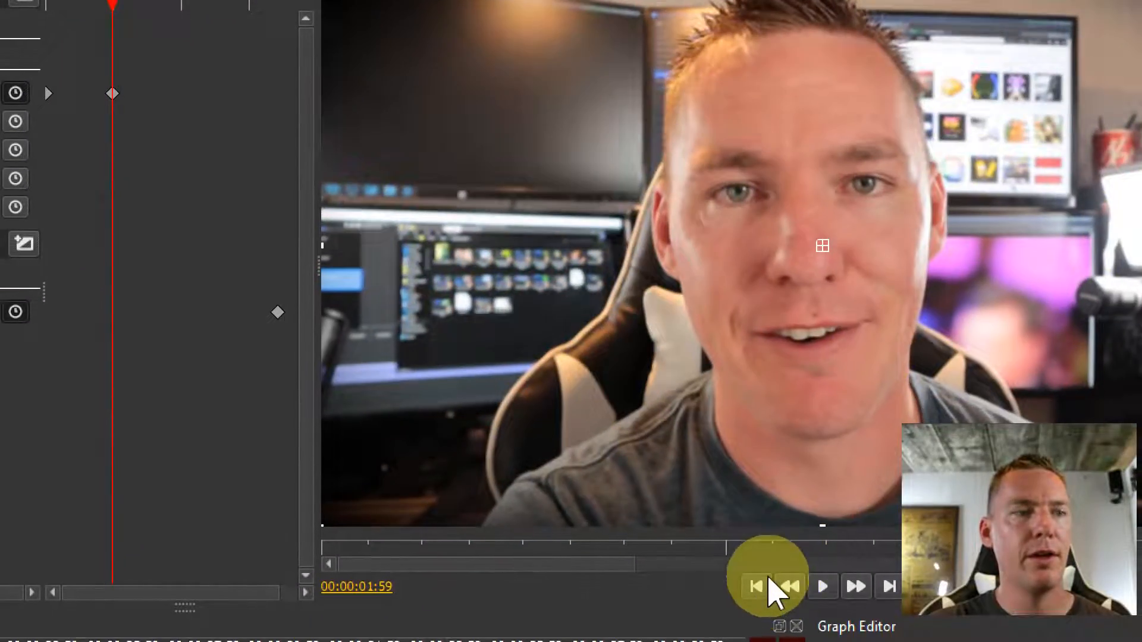
# Play the sequence from the start to preview the vignette intro
pyautogui.click(824, 586)
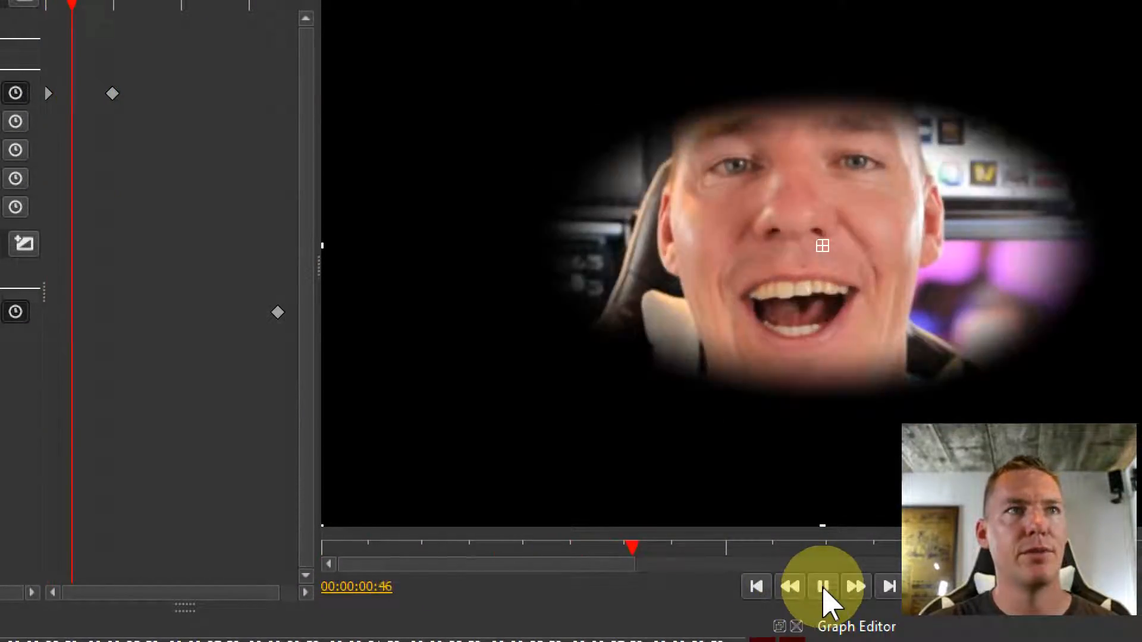
pyautogui.click(823, 587)
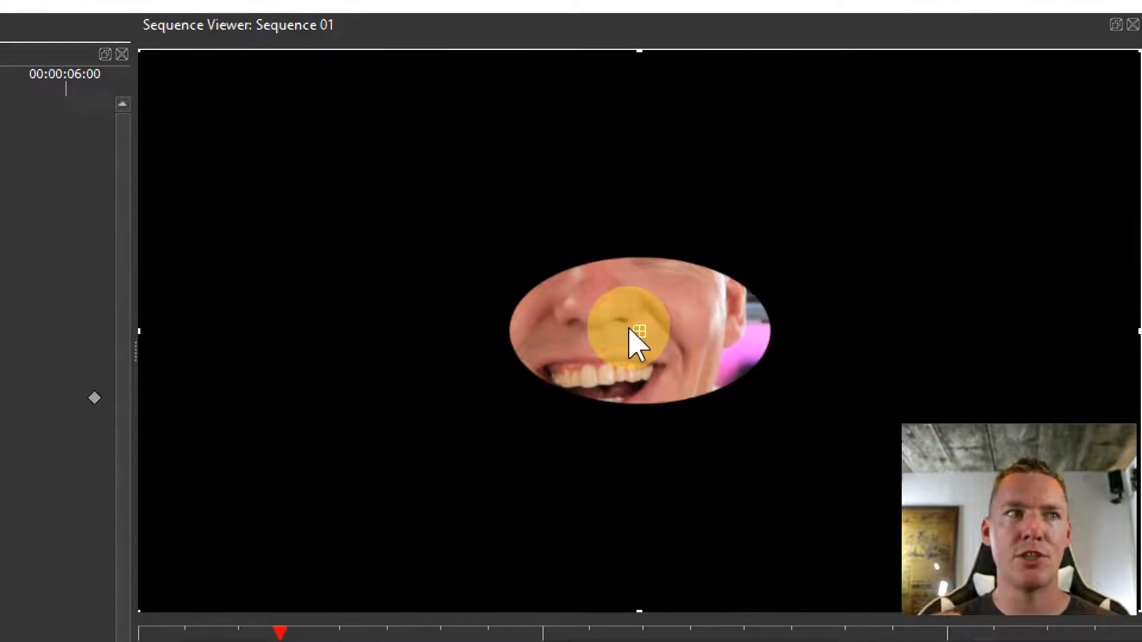
# Pause playback and keyframe the Vignette Invert setting, toggling it on at a later moment
pyautogui.click(643, 492)
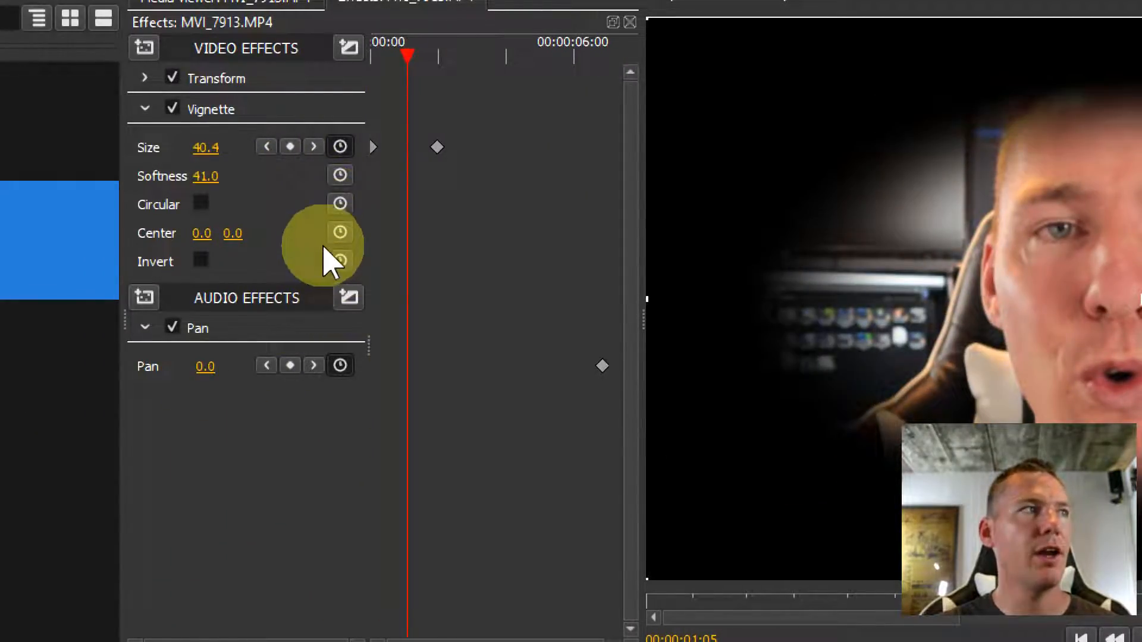
pyautogui.click(200, 260)
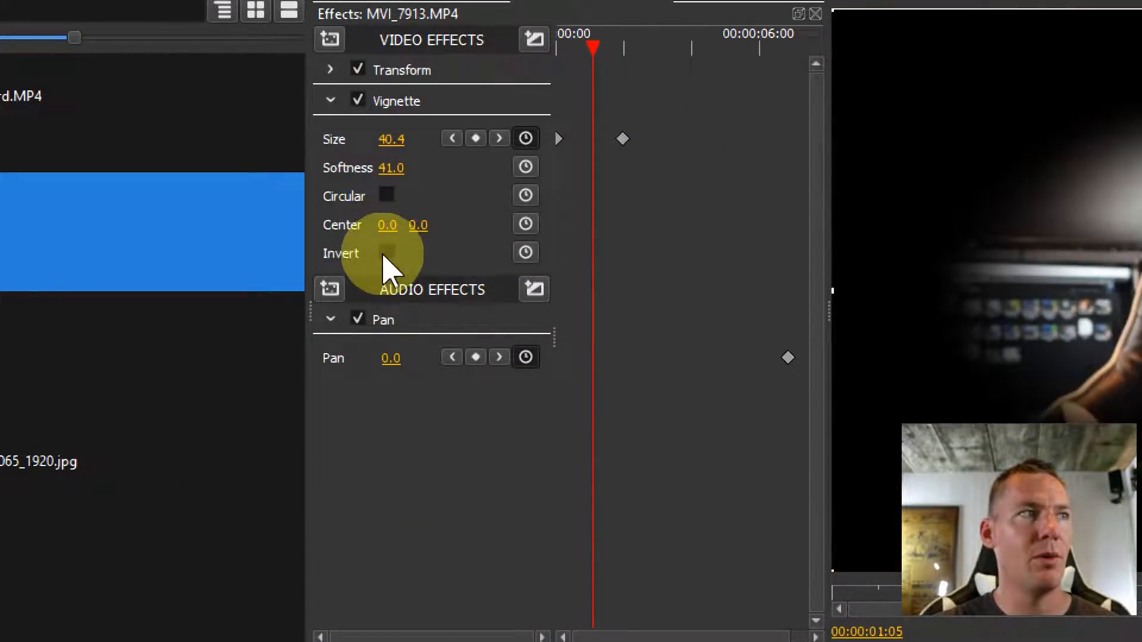
pyautogui.click(525, 252)
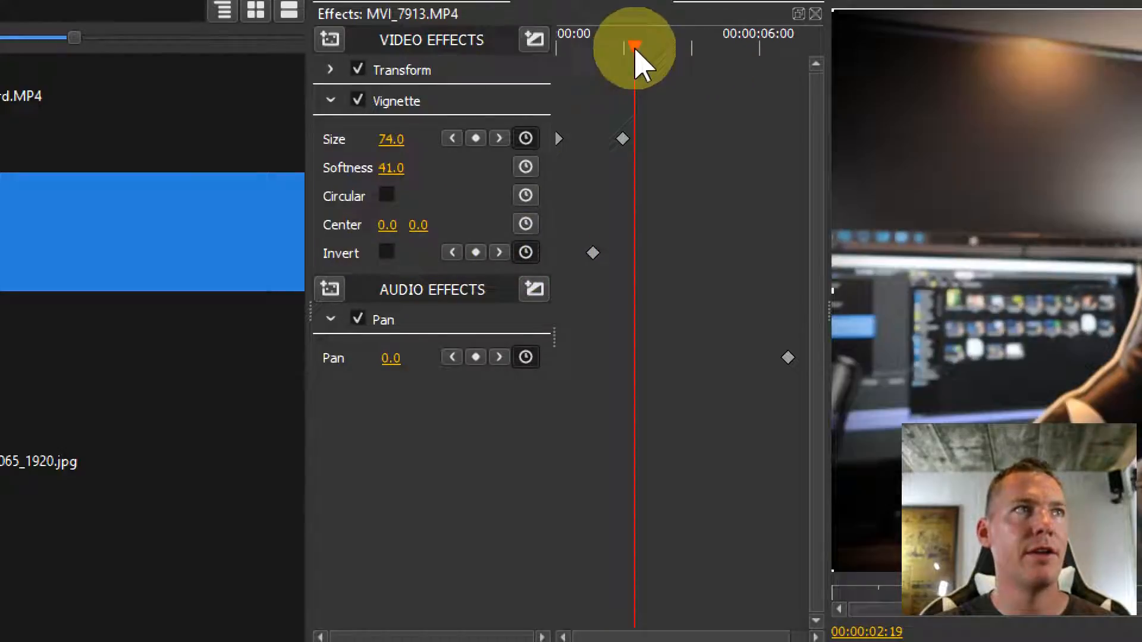
pyautogui.click(386, 252)
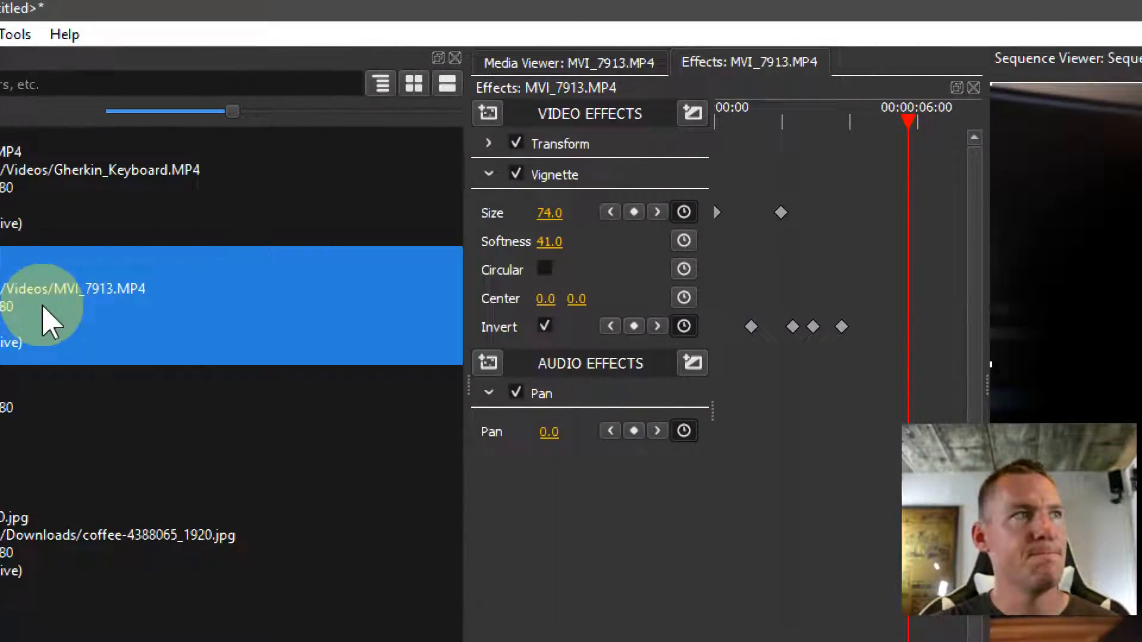
pyautogui.moveTo(66, 313)
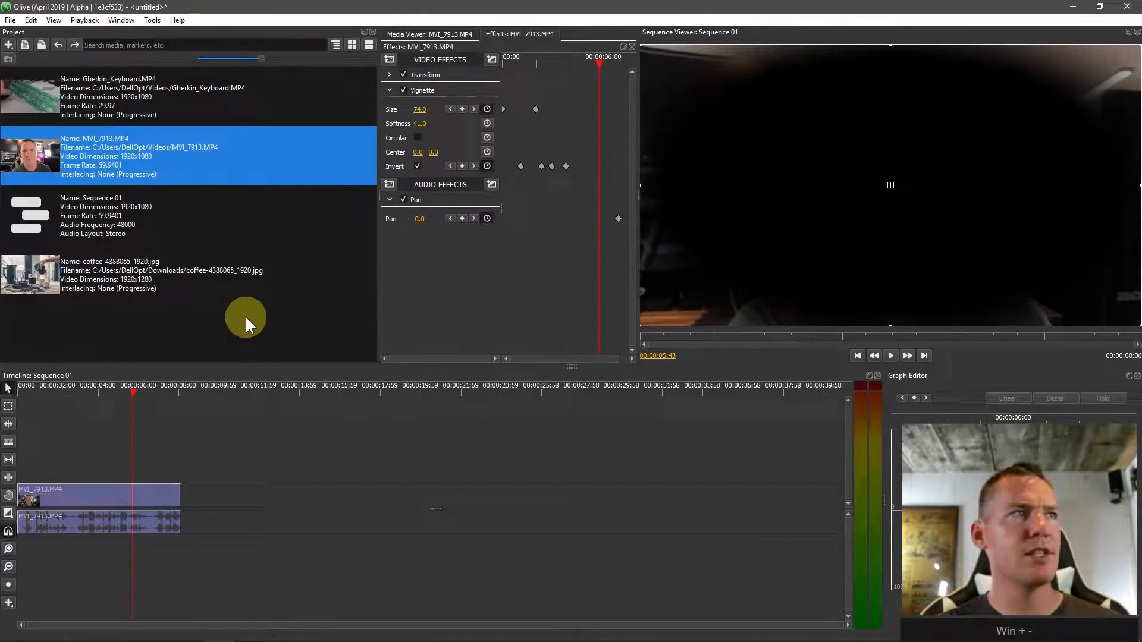
pyautogui.moveTo(452, 262)
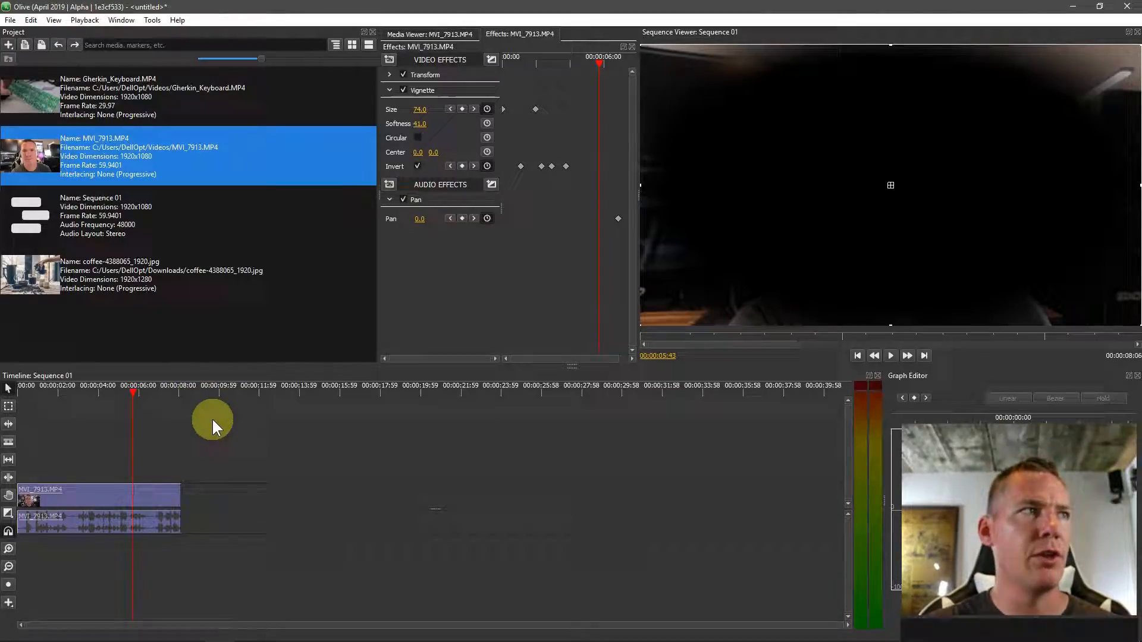
pyautogui.moveTo(518, 80)
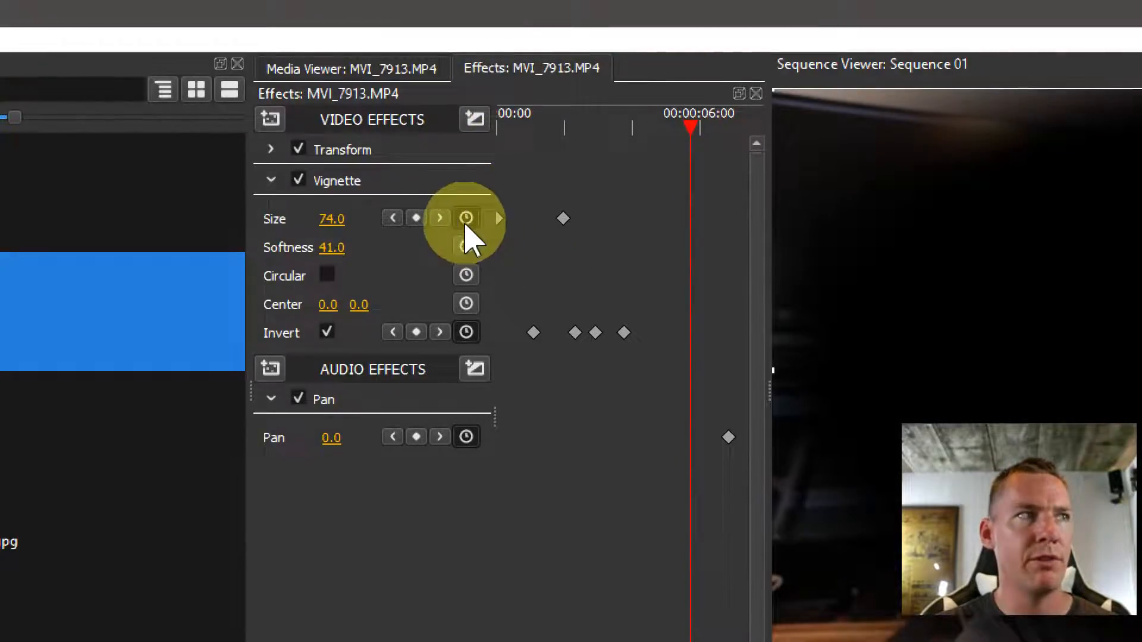
# Disable keyframing on Vignette size, confirming deletion of all its keyframes
pyautogui.click(466, 218)
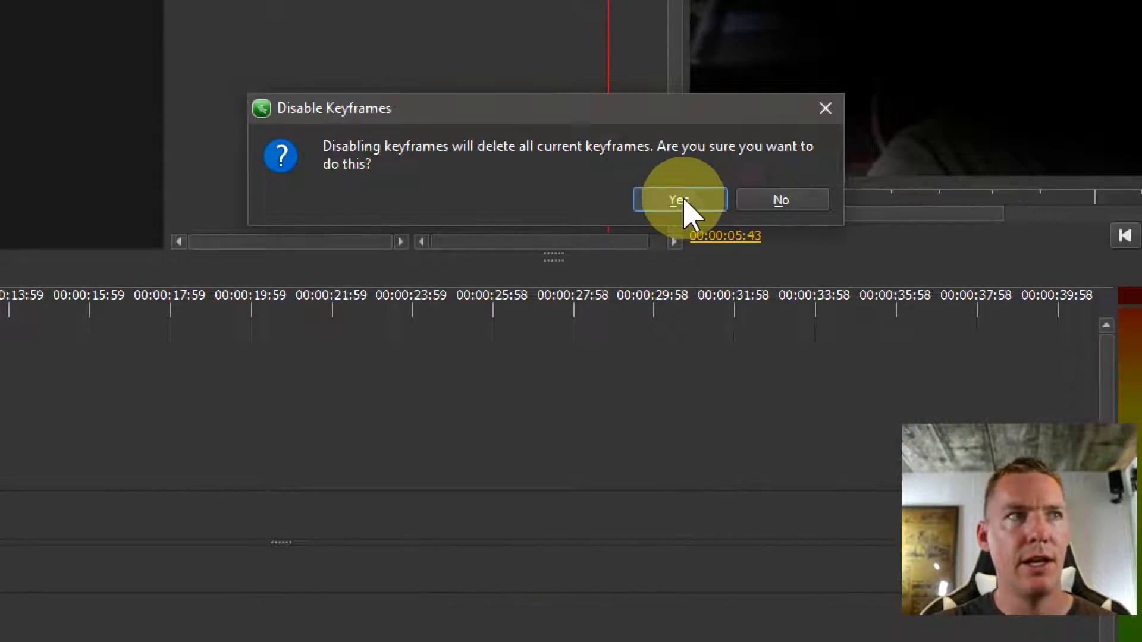
pyautogui.click(678, 200)
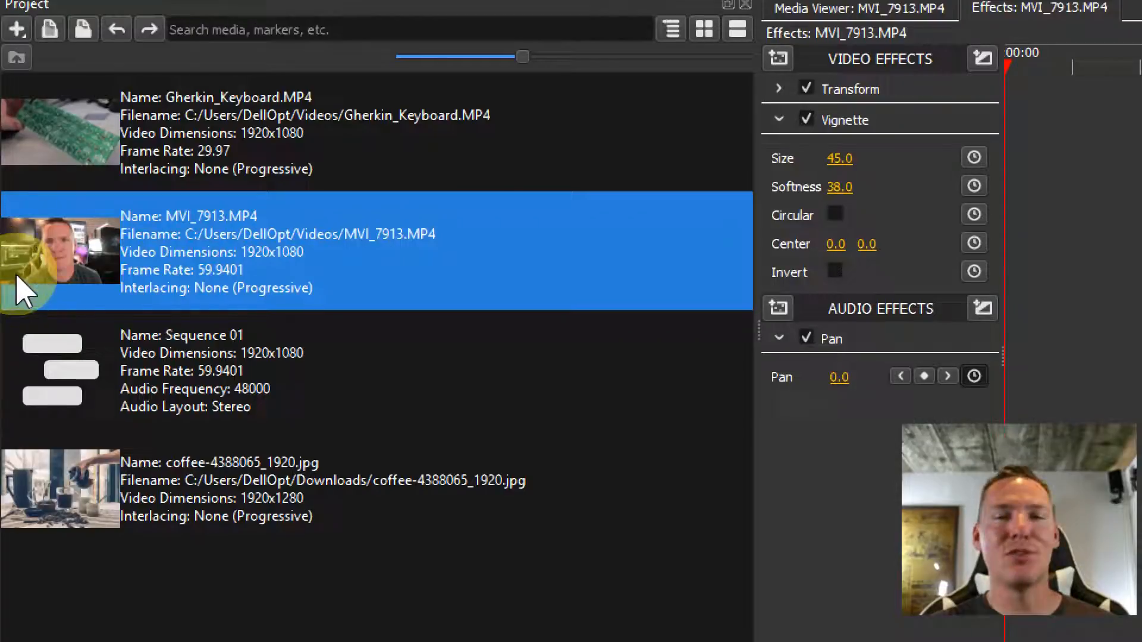
pyautogui.scroll(-3)
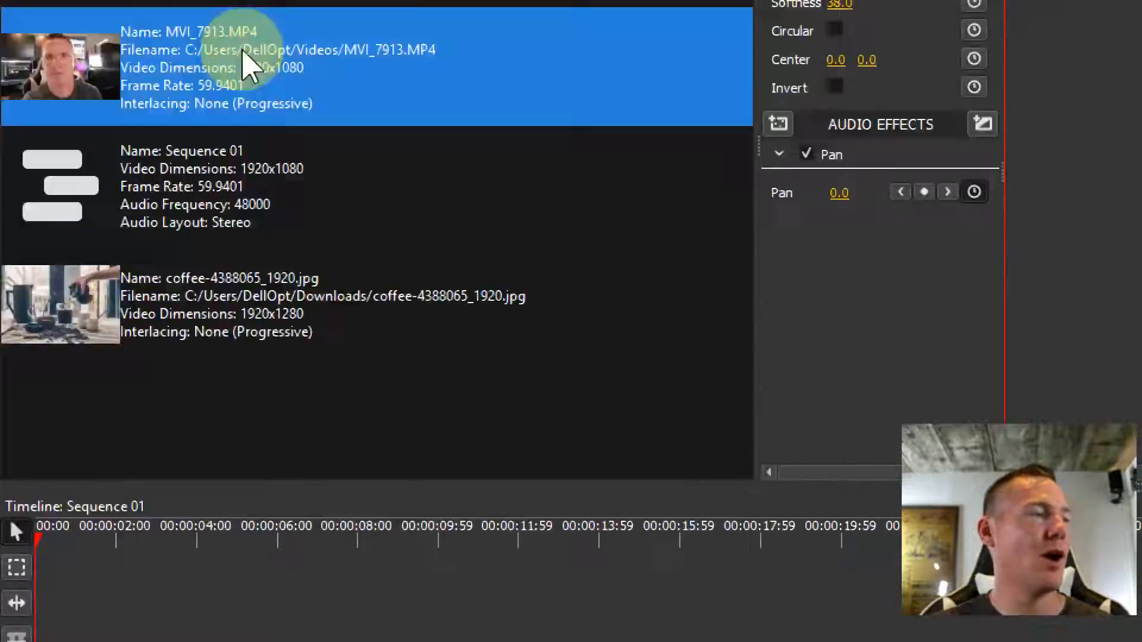